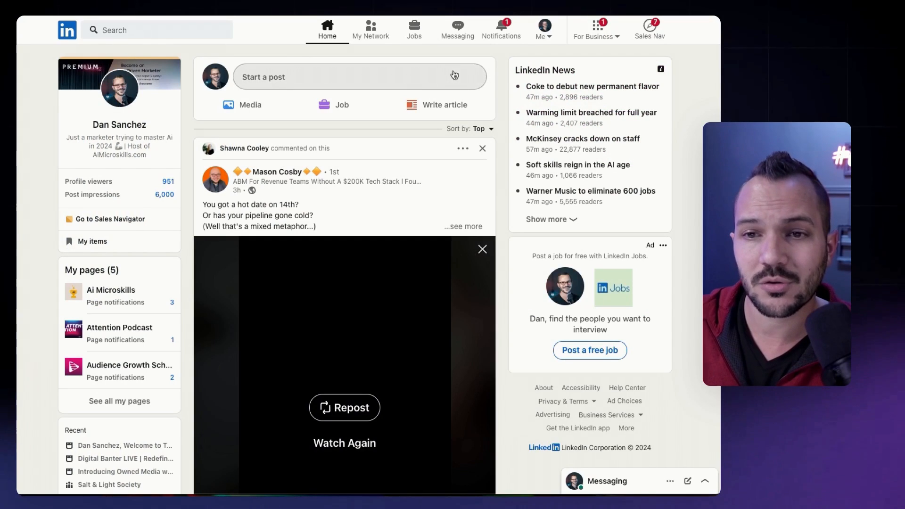
# Step: Reach LinkedIn's 'Get a copy of your data' page via Settings & Privacy > Data privacy
pyautogui.click(543, 29)
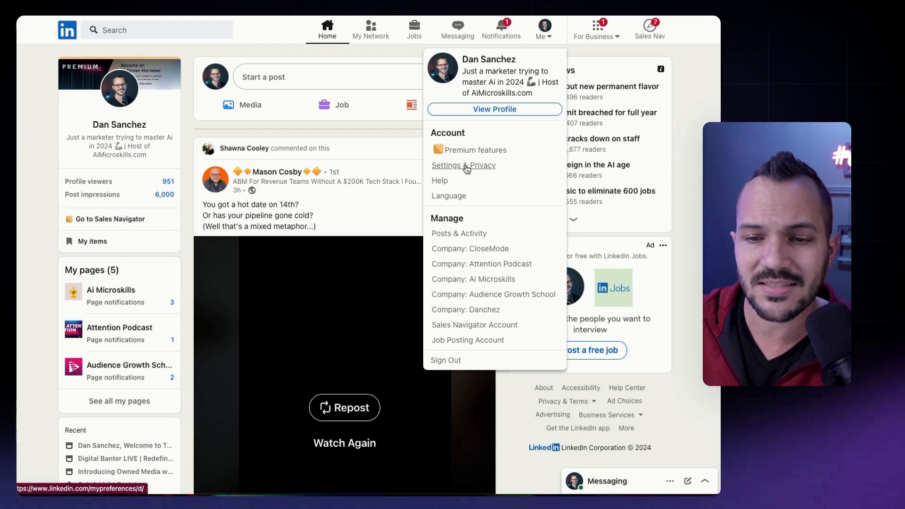
pyautogui.click(464, 165)
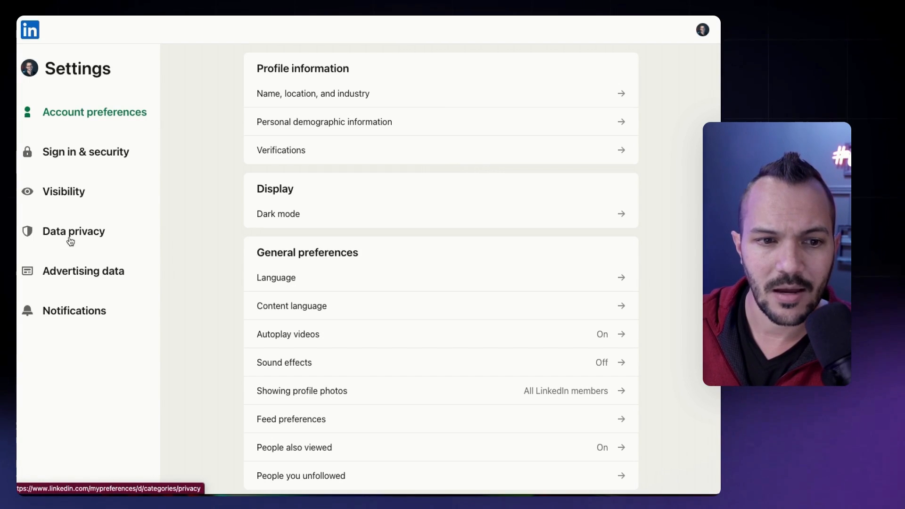
pyautogui.click(74, 232)
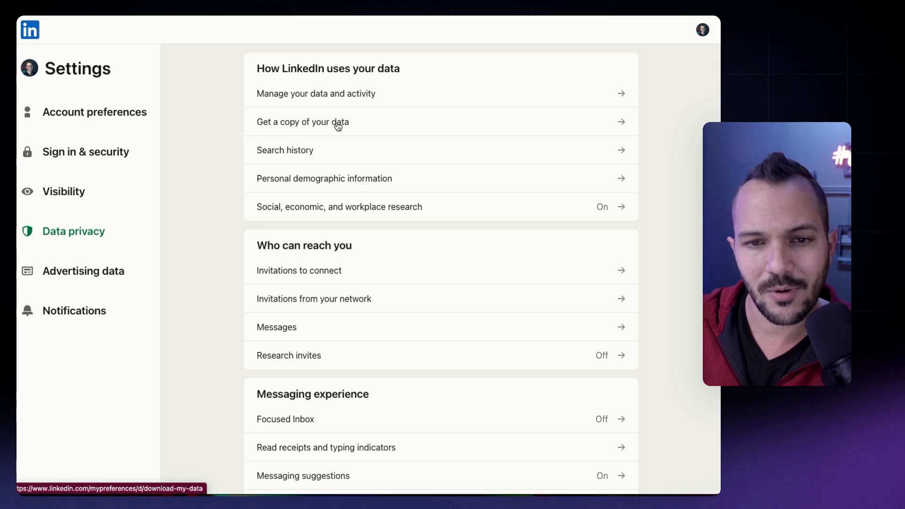
pyautogui.moveTo(333, 127)
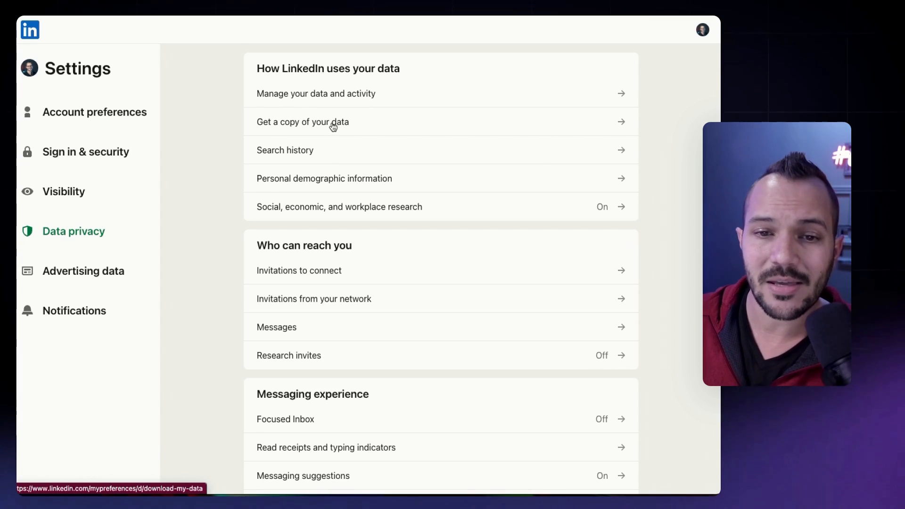
pyautogui.click(301, 121)
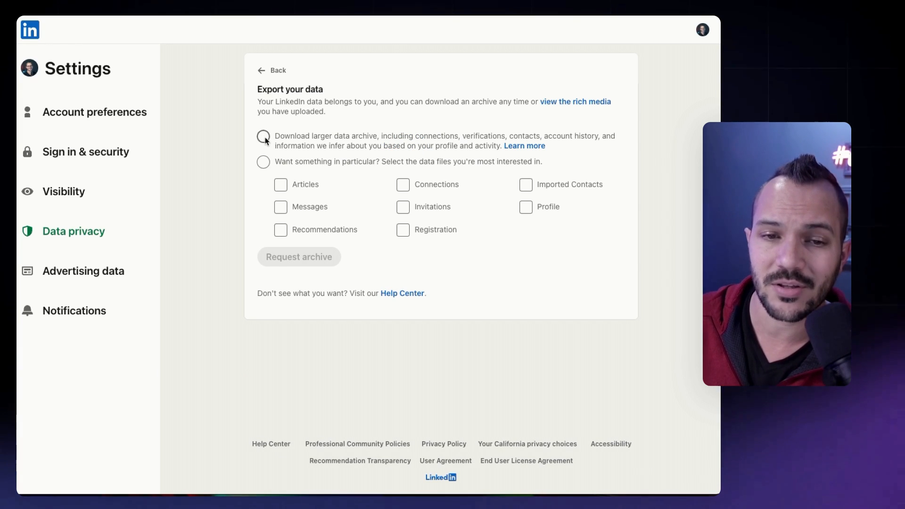
# Step: Request the full larger LinkedIn data archive for download
pyautogui.click(262, 136)
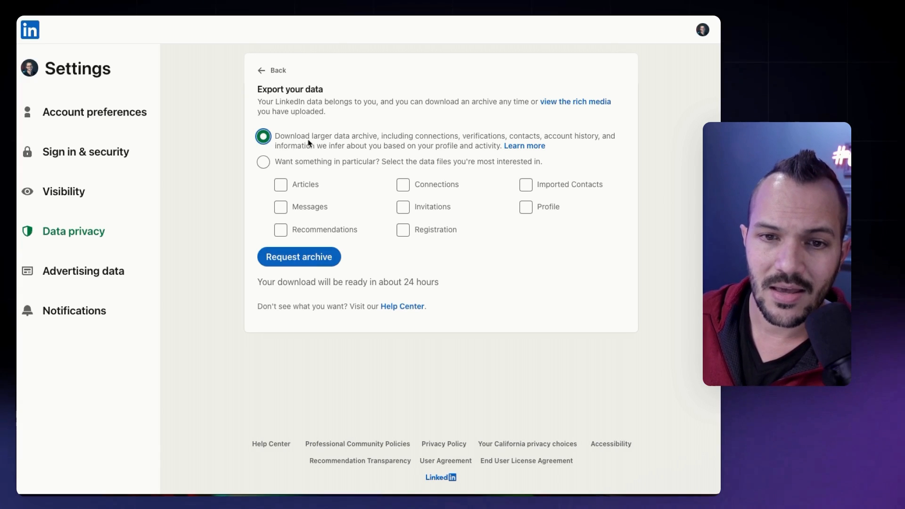
pyautogui.moveTo(389, 144)
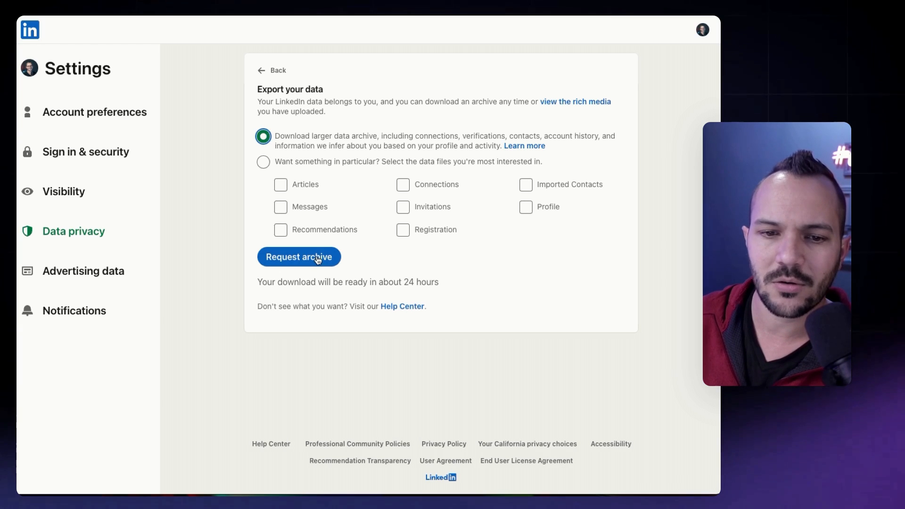
pyautogui.click(298, 256)
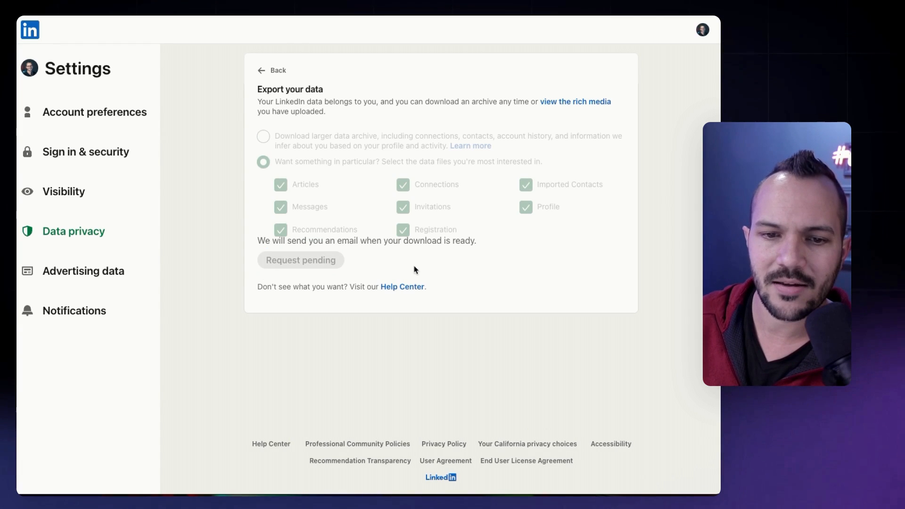
pyautogui.moveTo(306, 267)
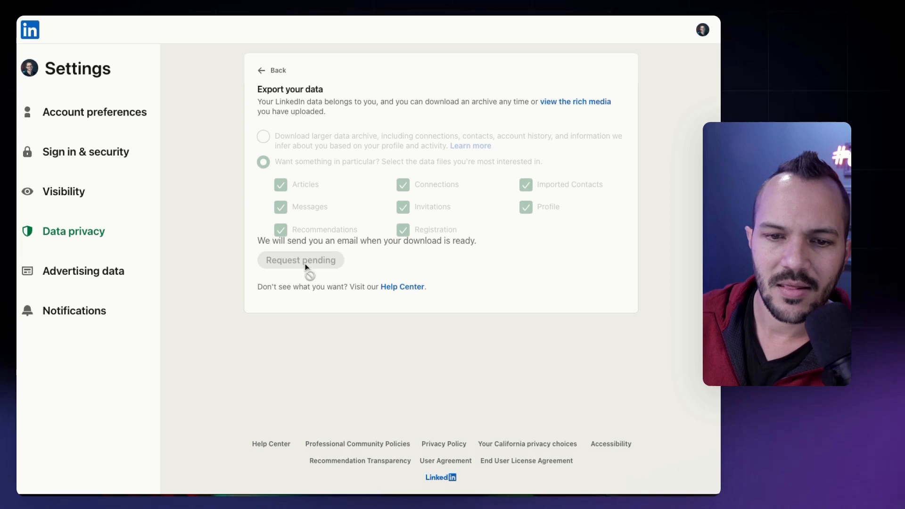
pyautogui.moveTo(375, 266)
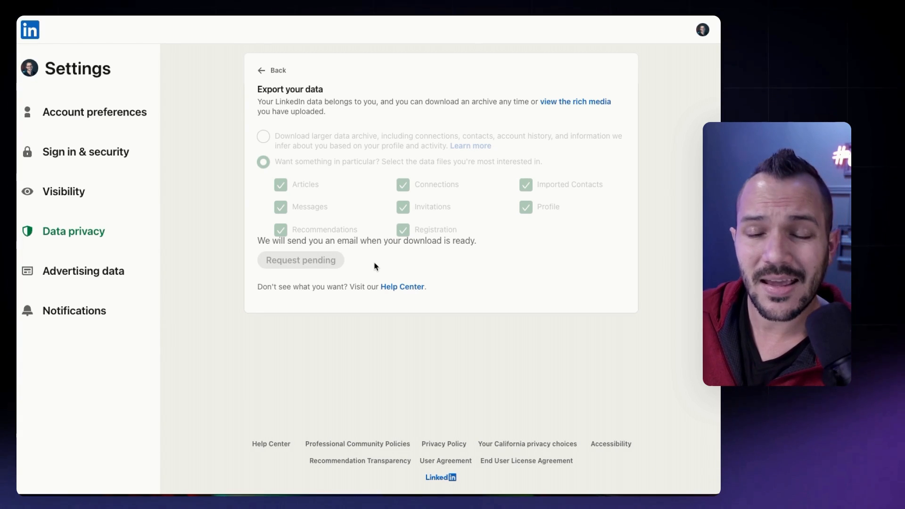
pyautogui.moveTo(341, 245)
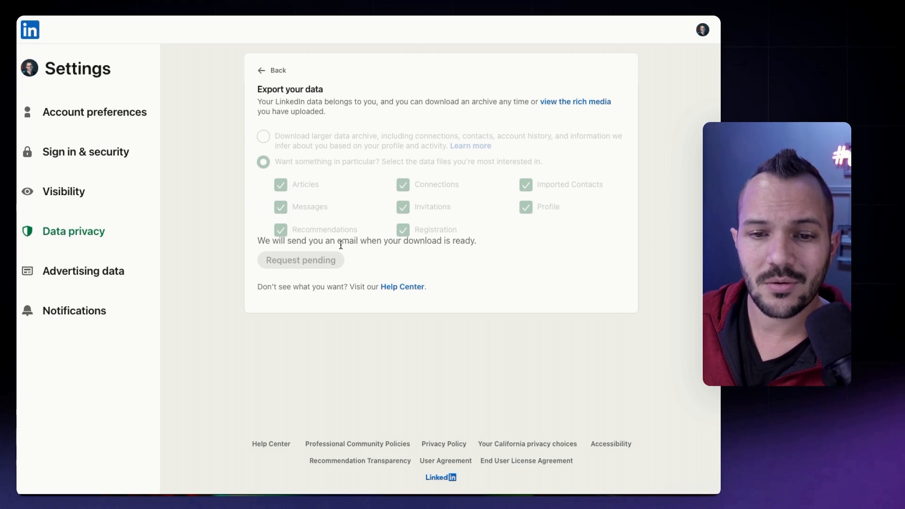
pyautogui.moveTo(342, 253)
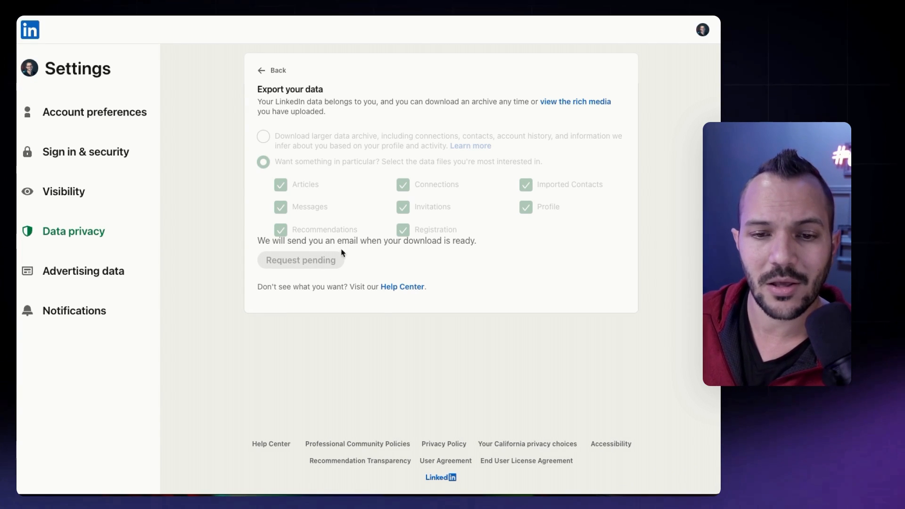
pyautogui.moveTo(300, 260)
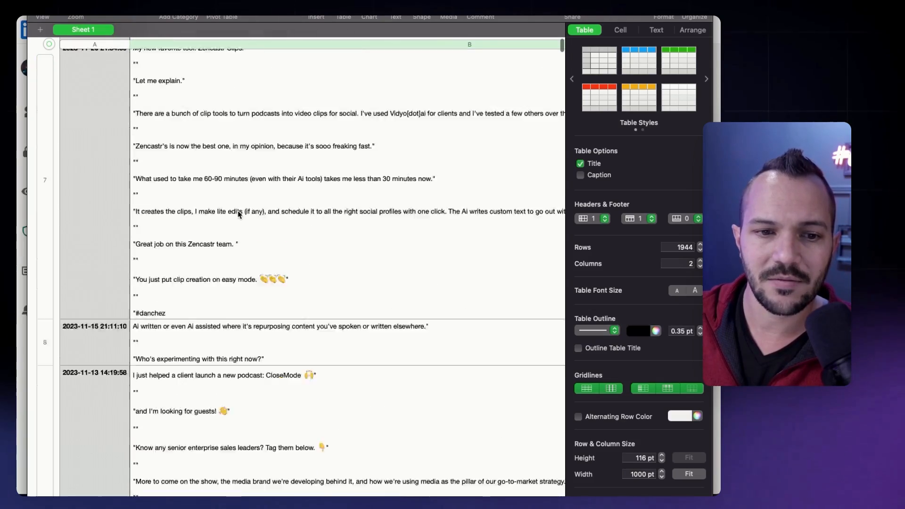
# Step: Scroll through the dated LinkedIn post rows in the exported Shares spreadsheet
pyautogui.scroll(-3)
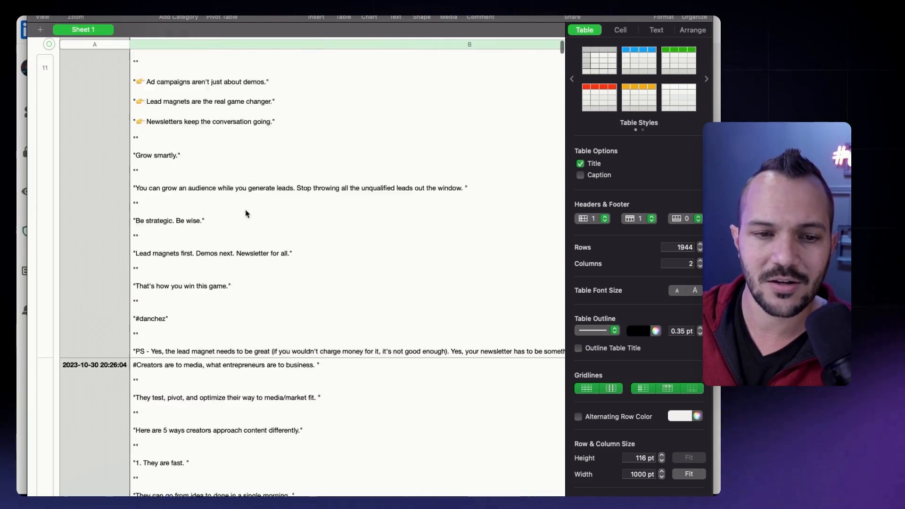
pyautogui.scroll(-3)
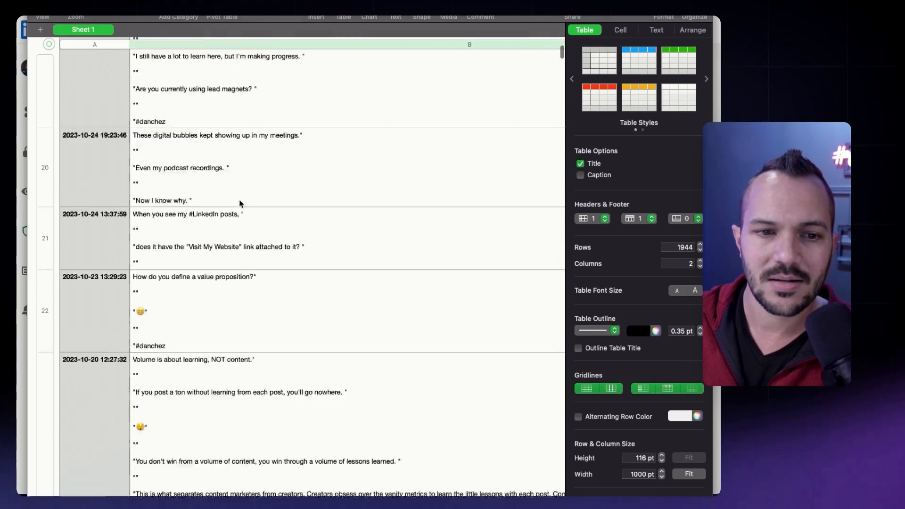
pyautogui.scroll(3)
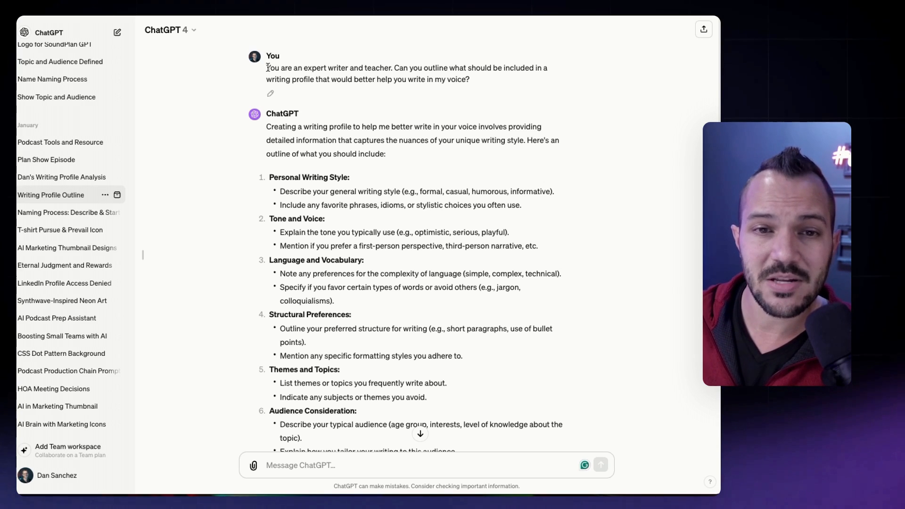
# Step: Highlight the prompt's expert-role opening and the Personal Writing Style heading
pyautogui.moveTo(266, 68); pyautogui.dragTo(299, 68)
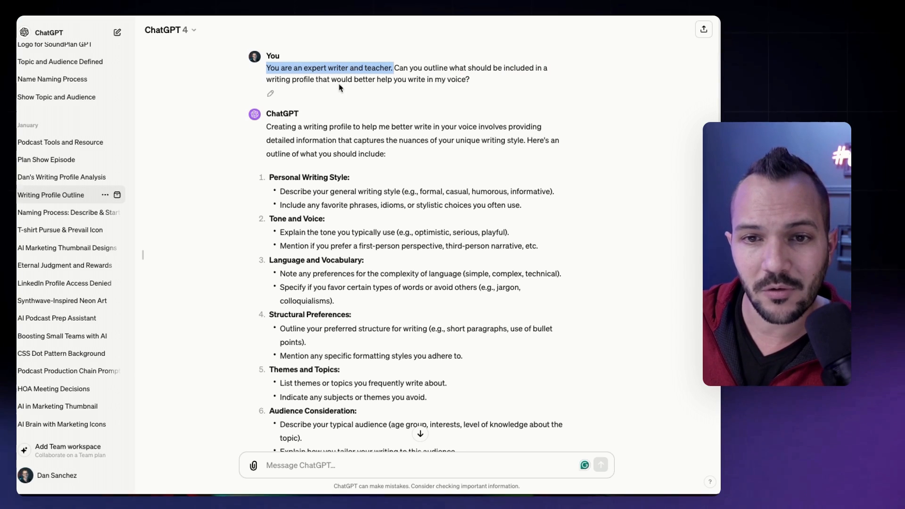
pyautogui.moveTo(467, 88)
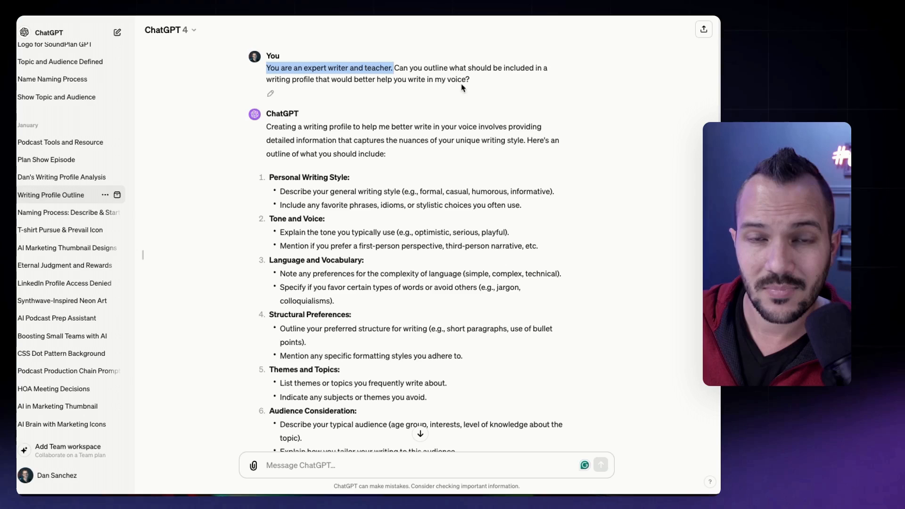
pyautogui.scroll(-3)
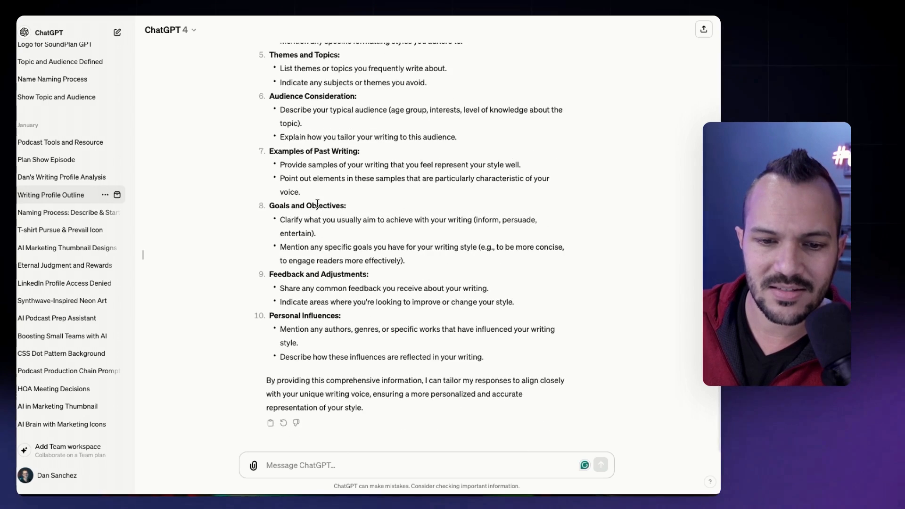
pyautogui.scroll(3)
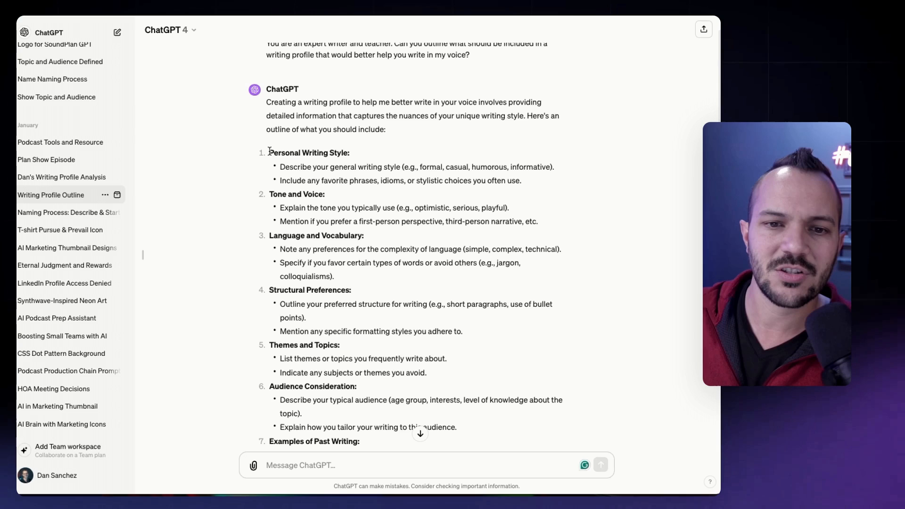
pyautogui.doubleClick(300, 153)
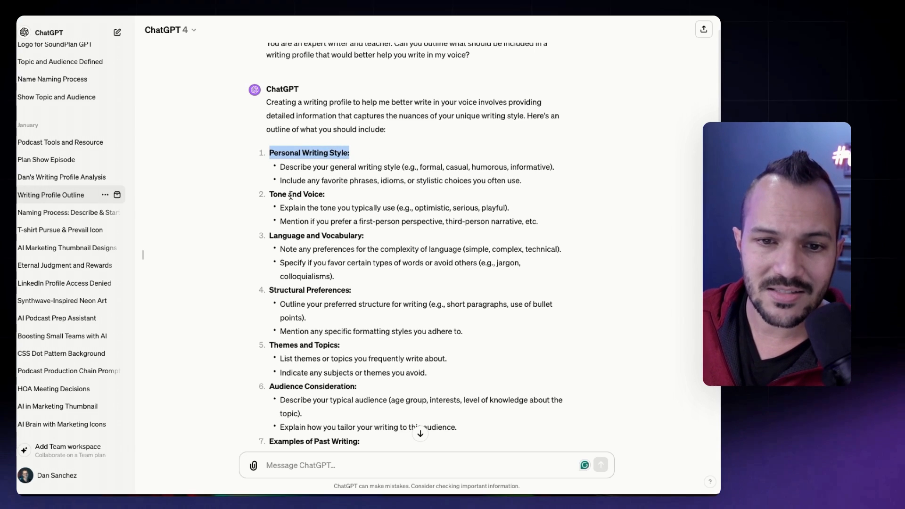
# Step: Read down the outline's ten sections through to personal influences
pyautogui.scroll(-3)
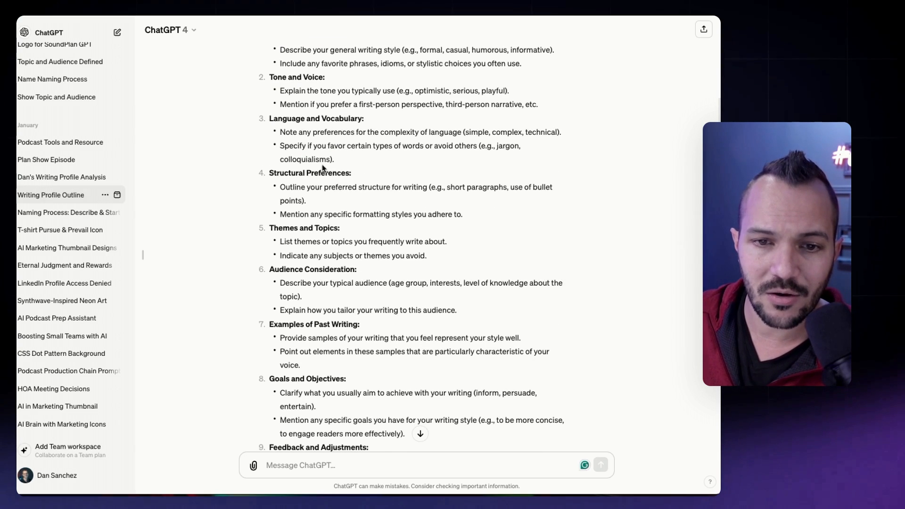
pyautogui.scroll(-3)
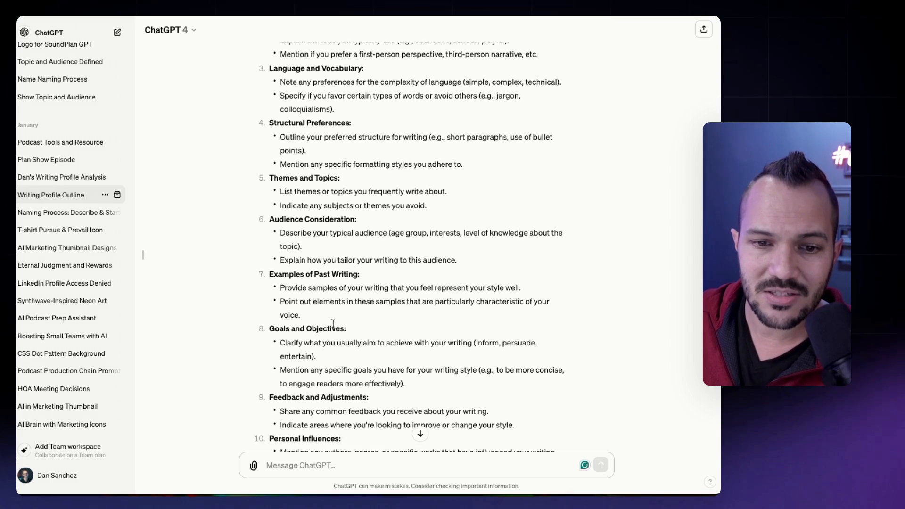
pyautogui.scroll(-3)
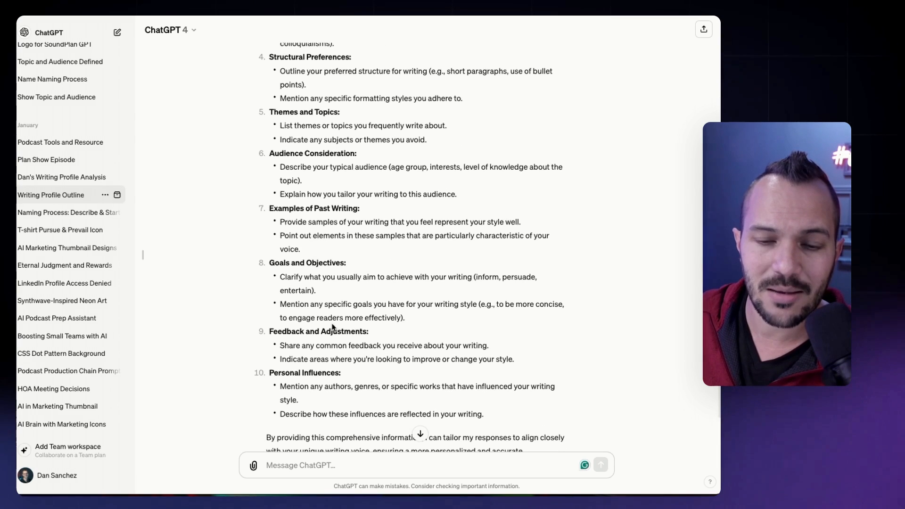
pyautogui.scroll(-3)
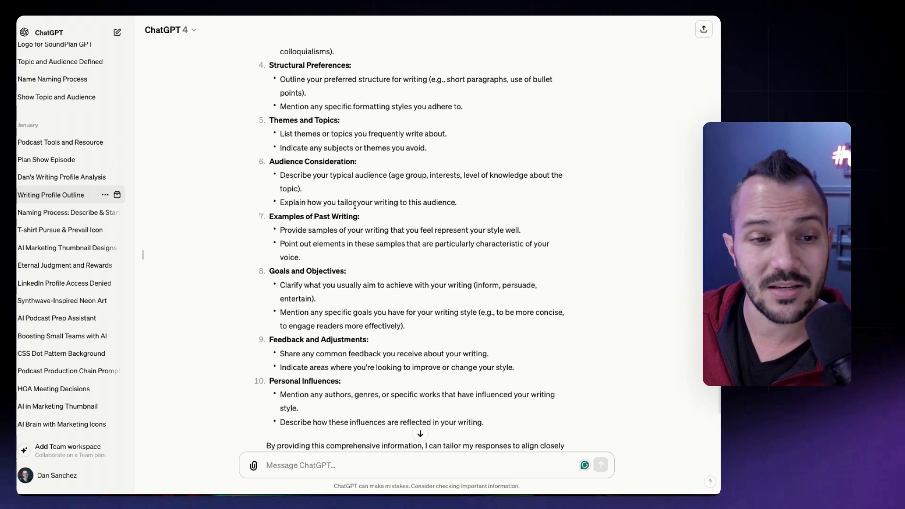
pyautogui.moveTo(64, 182)
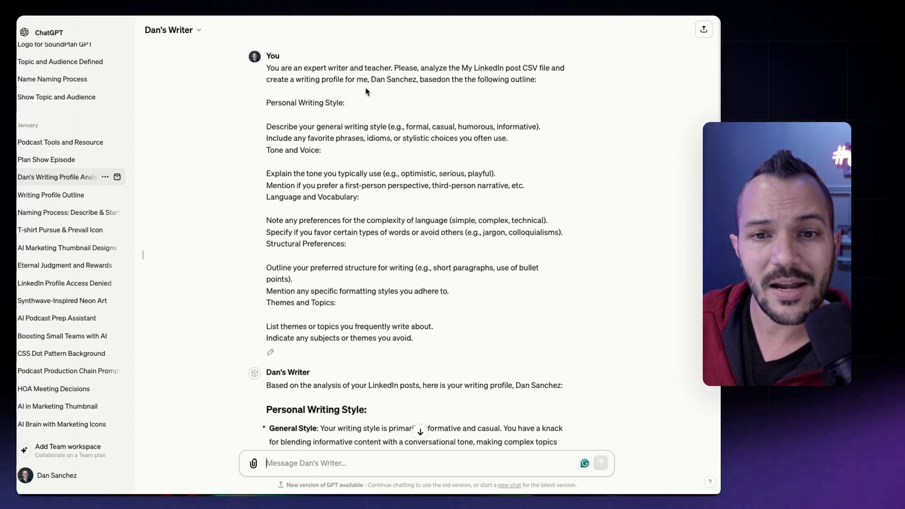
pyautogui.moveTo(494, 90)
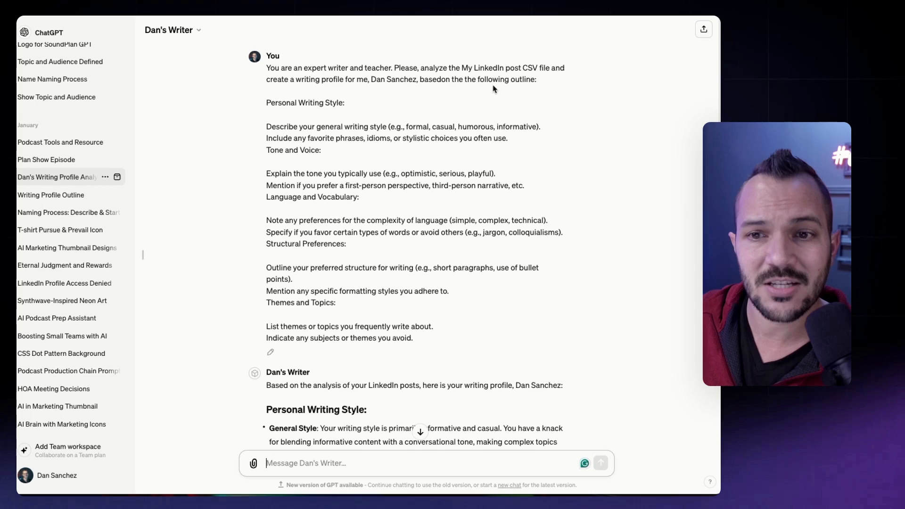
pyautogui.moveTo(316, 286)
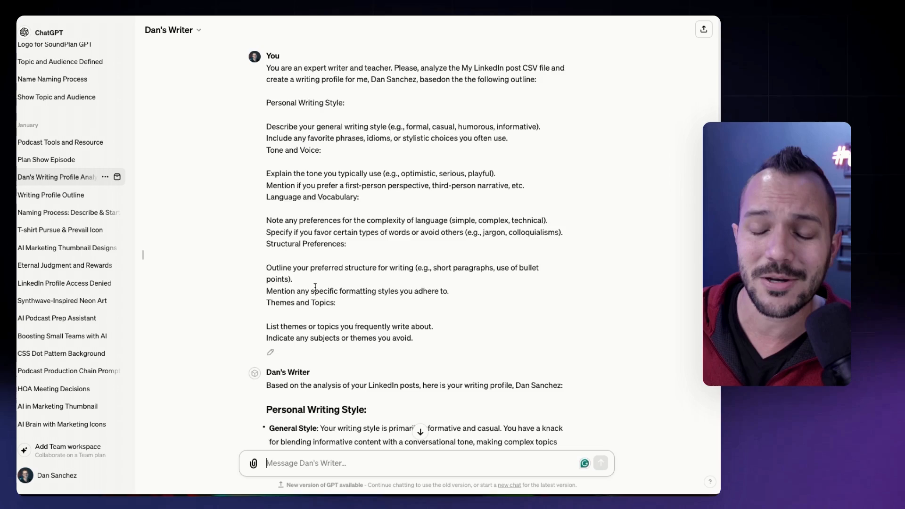
pyautogui.moveTo(275, 118)
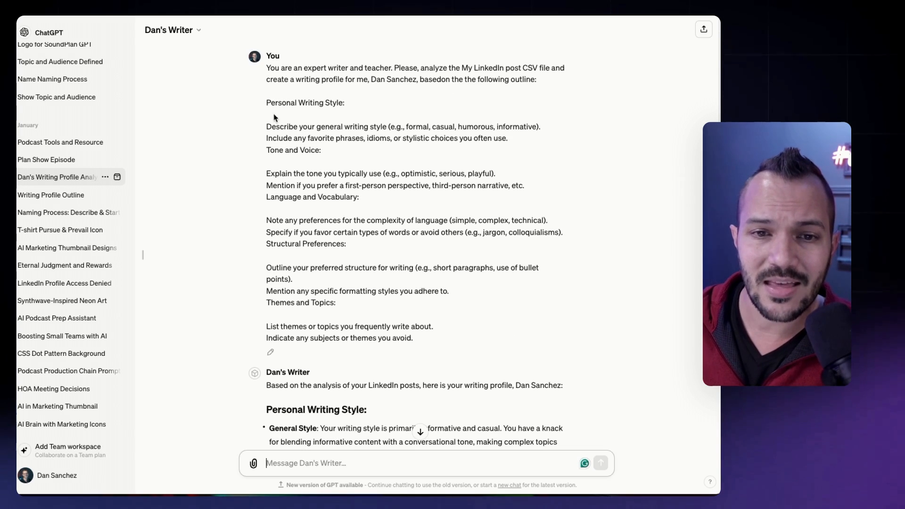
pyautogui.scroll(-3)
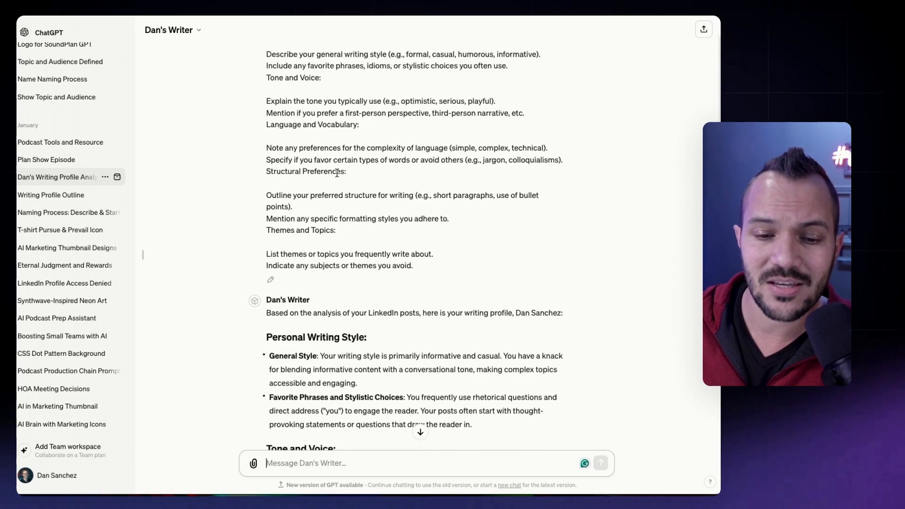
pyautogui.scroll(-3)
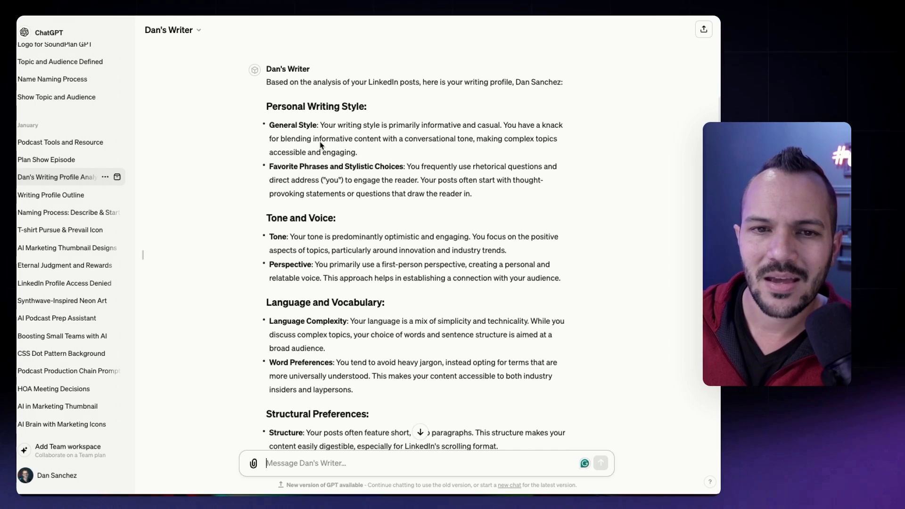
pyautogui.moveTo(319, 91)
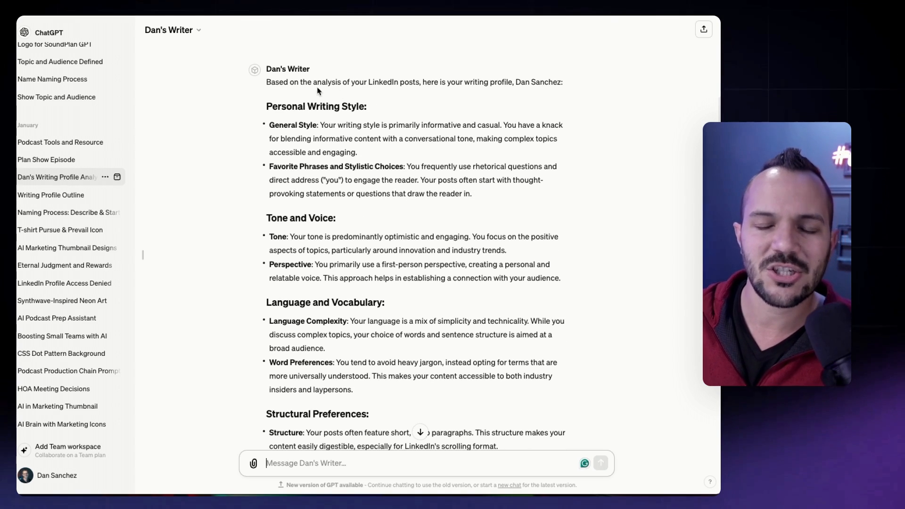
pyautogui.moveTo(429, 93)
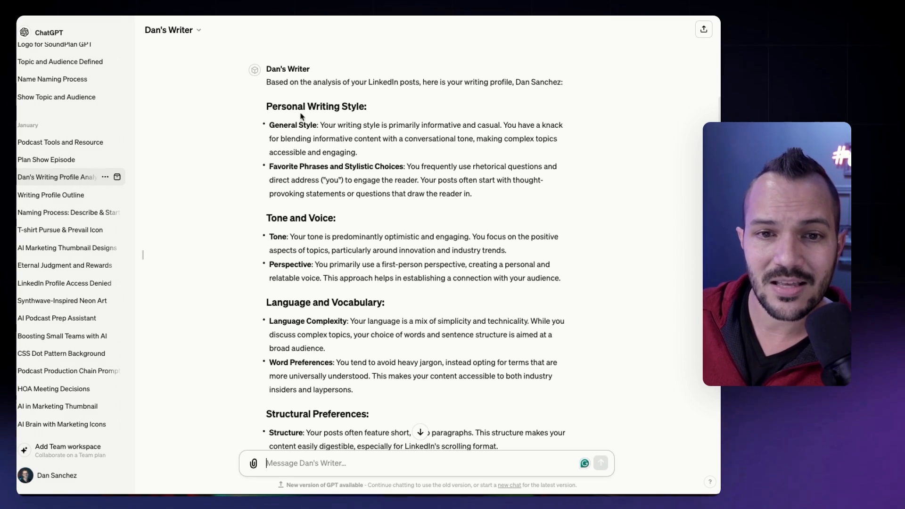
pyautogui.scroll(-3)
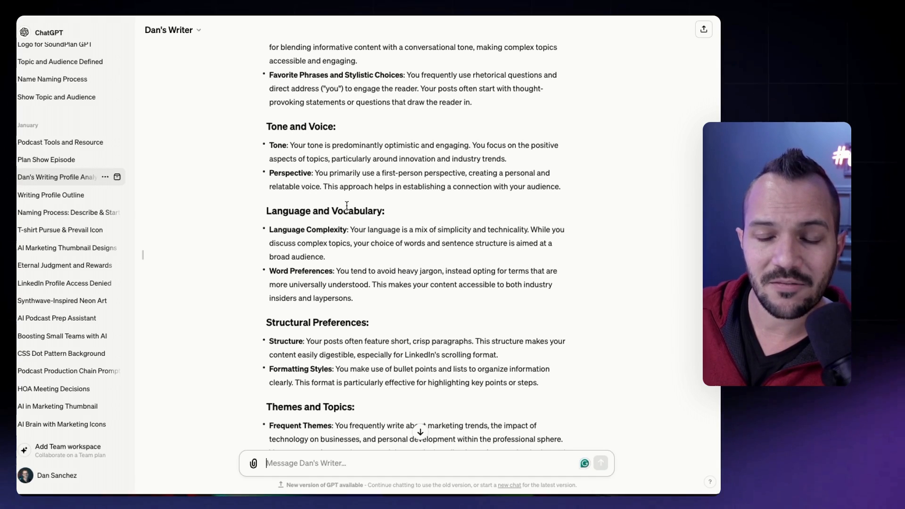
pyautogui.scroll(-3)
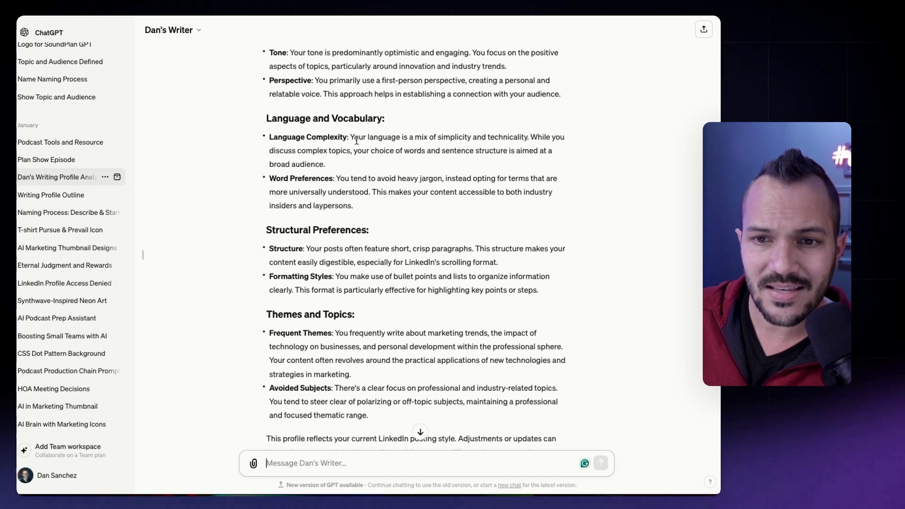
pyautogui.scroll(3)
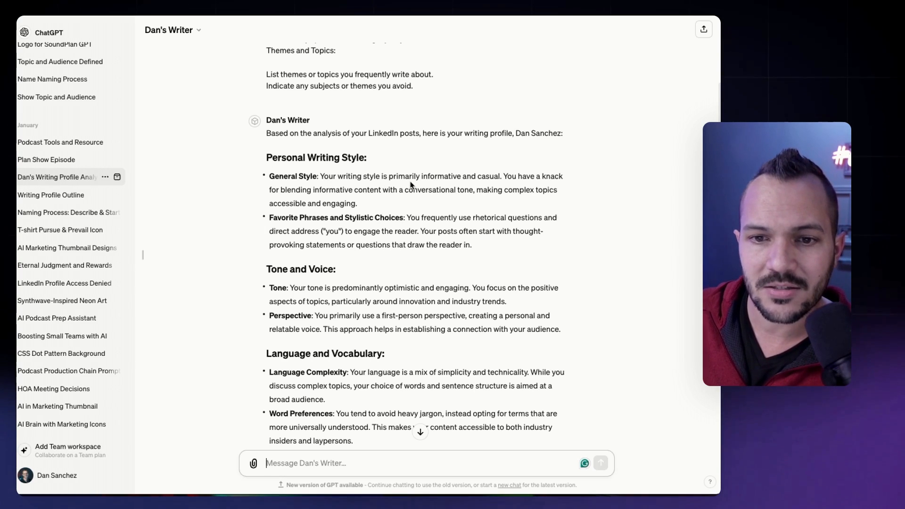
pyautogui.moveTo(538, 185)
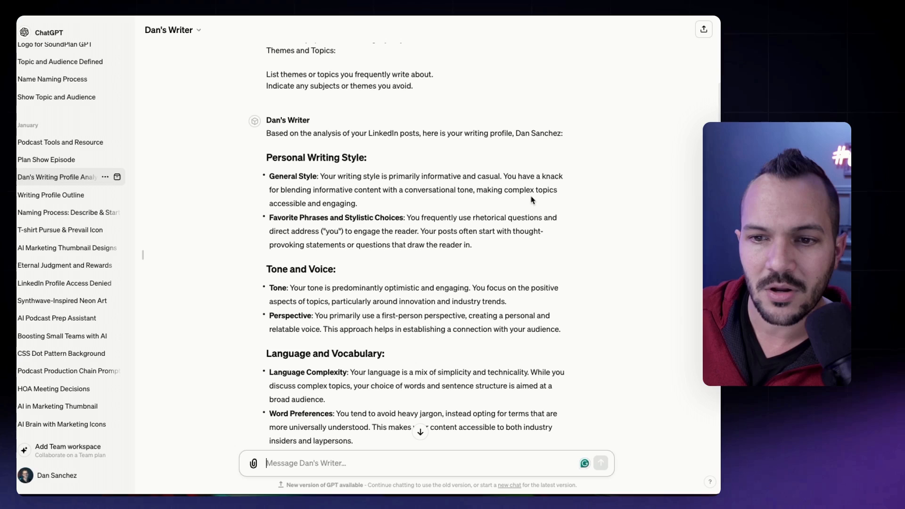
pyautogui.moveTo(359, 211)
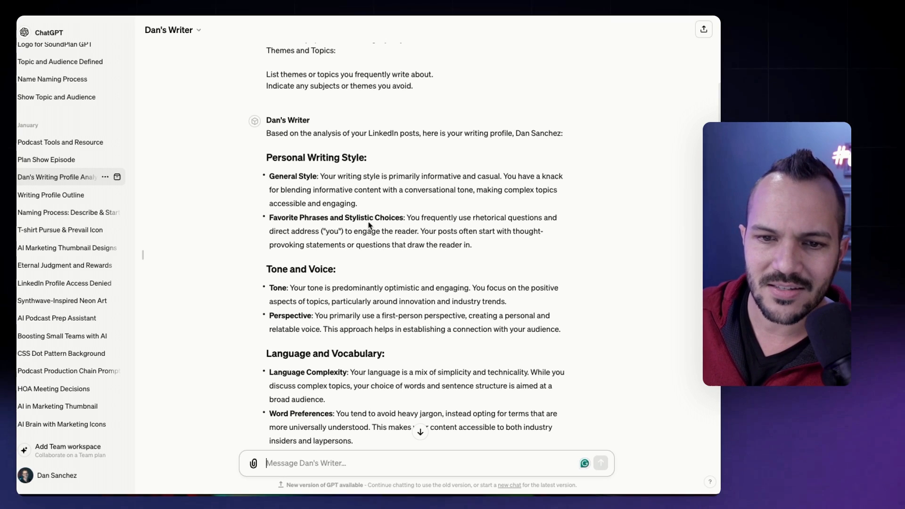
pyautogui.moveTo(537, 230)
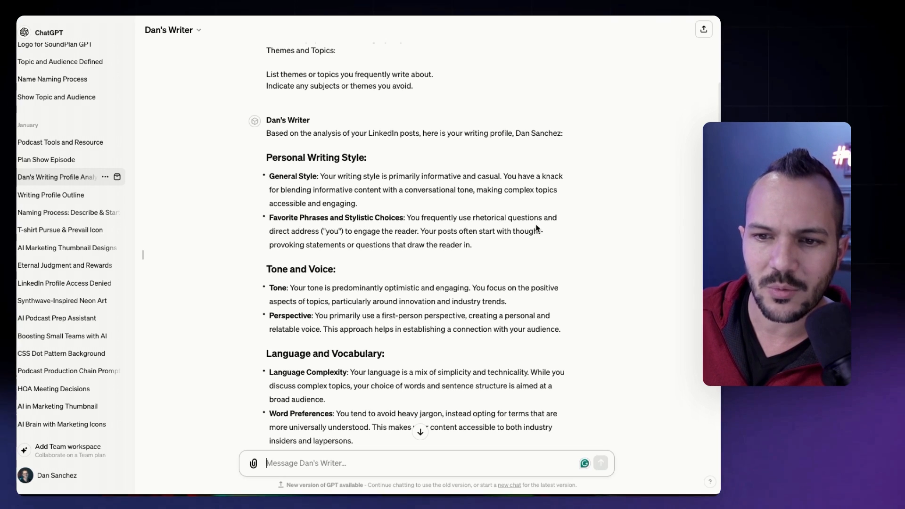
pyautogui.moveTo(323, 241)
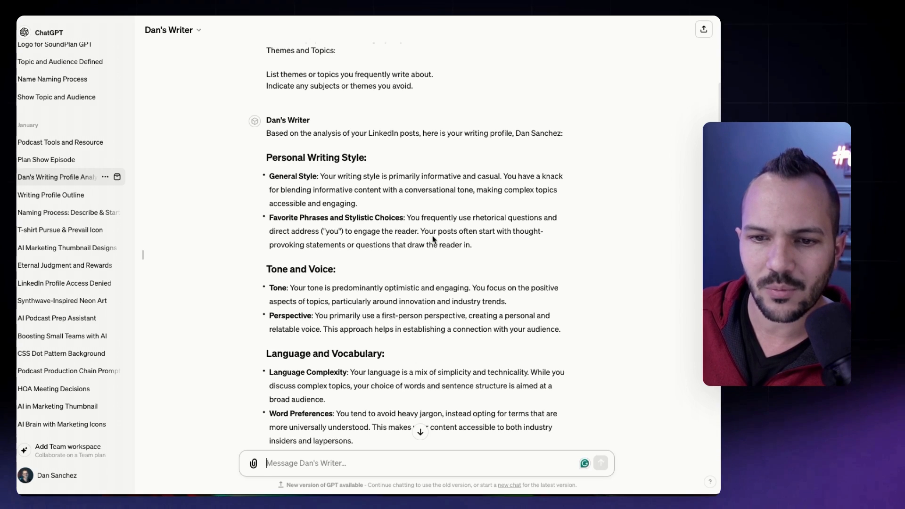
pyautogui.moveTo(485, 245)
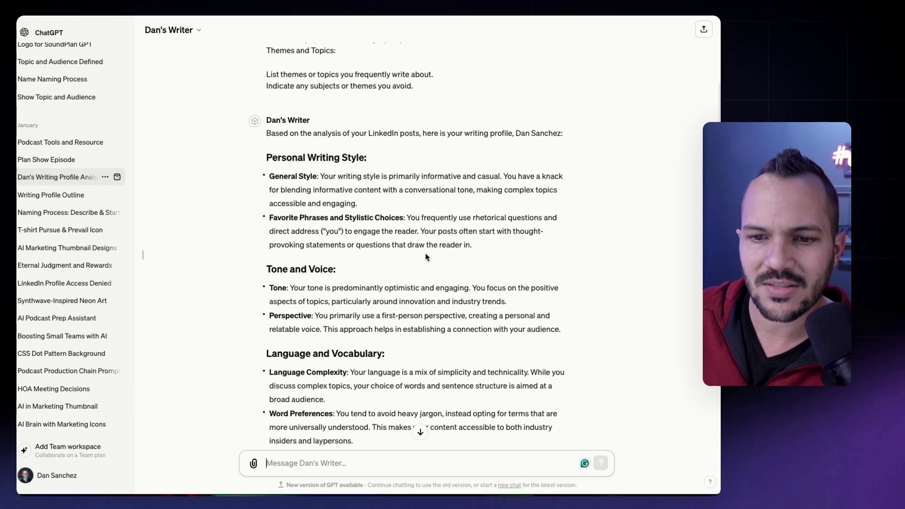
pyautogui.scroll(-3)
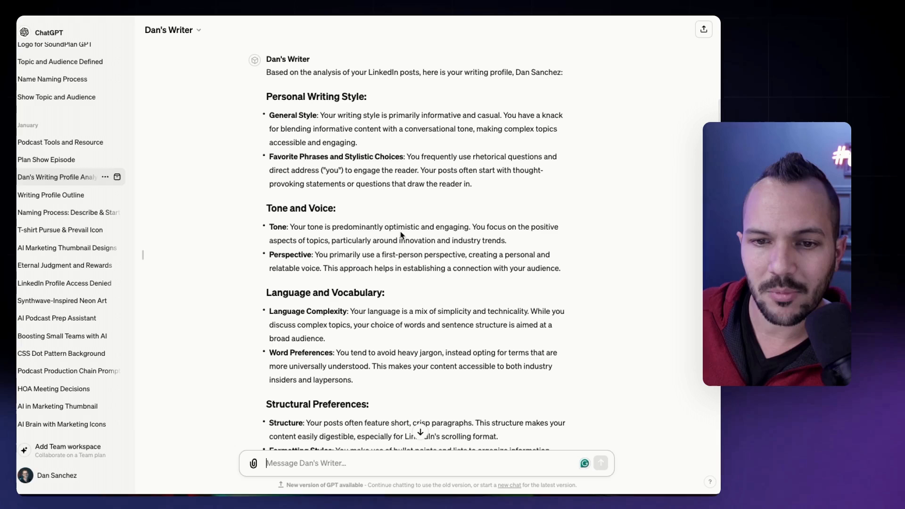
pyautogui.moveTo(470, 236)
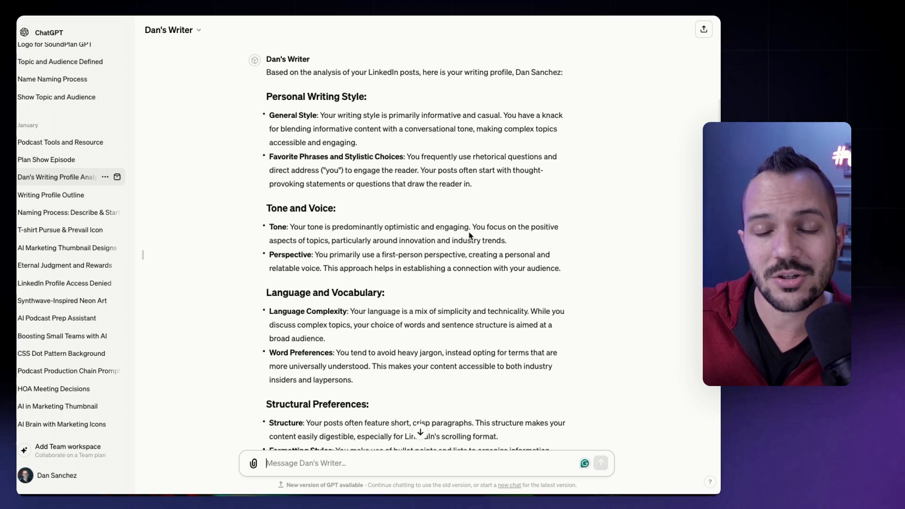
pyautogui.moveTo(352, 236)
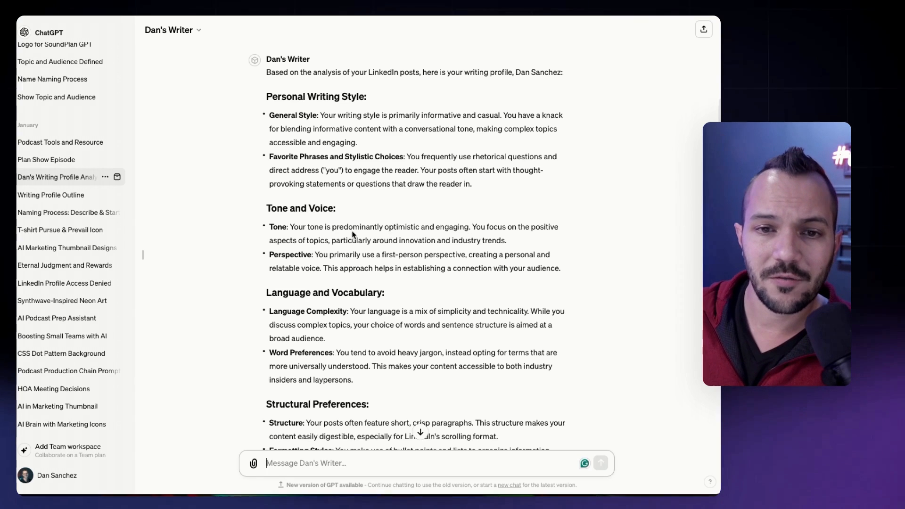
pyautogui.scroll(3)
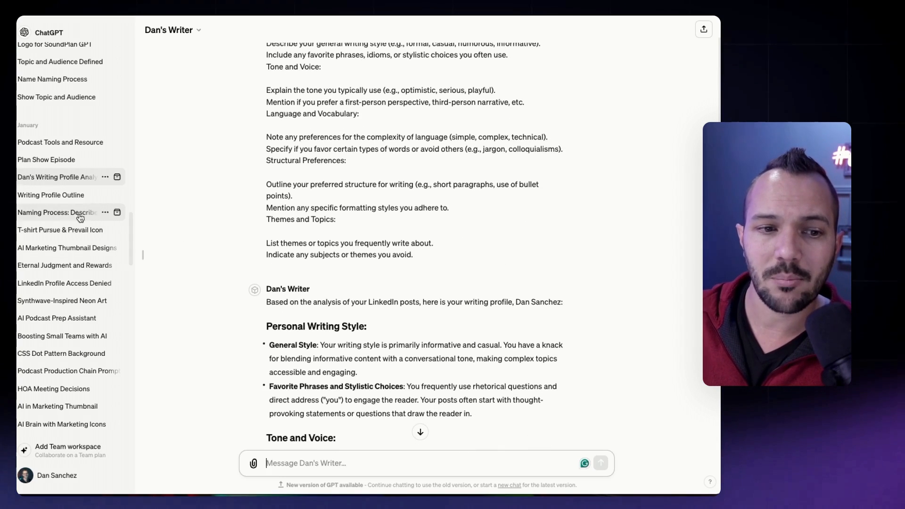
pyautogui.scroll(-3)
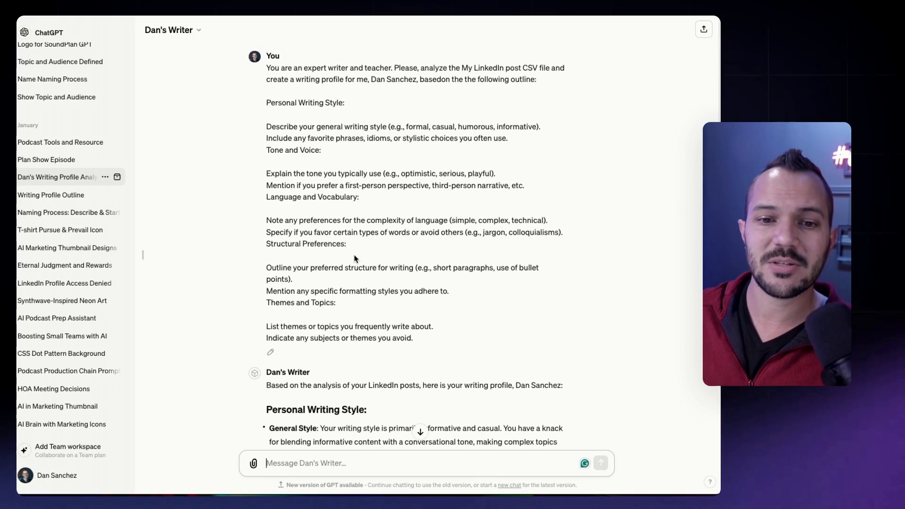
pyautogui.scroll(-3)
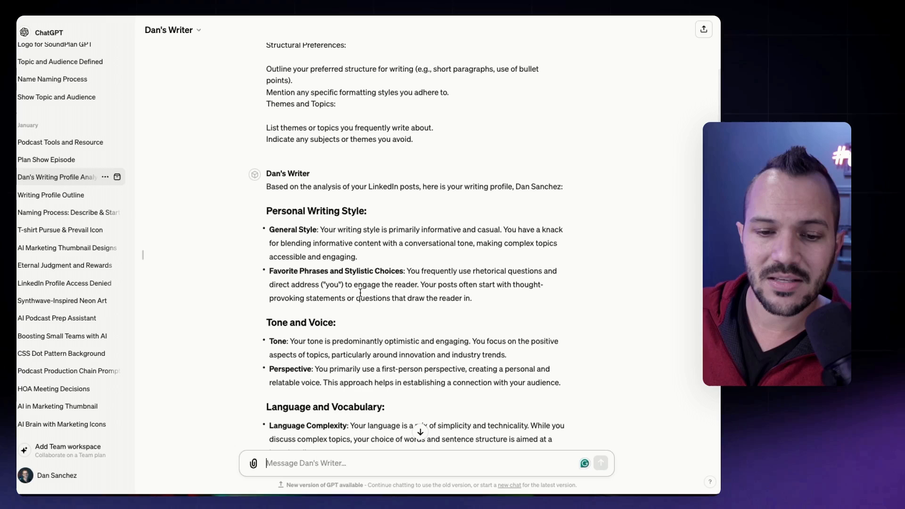
pyautogui.moveTo(334, 313)
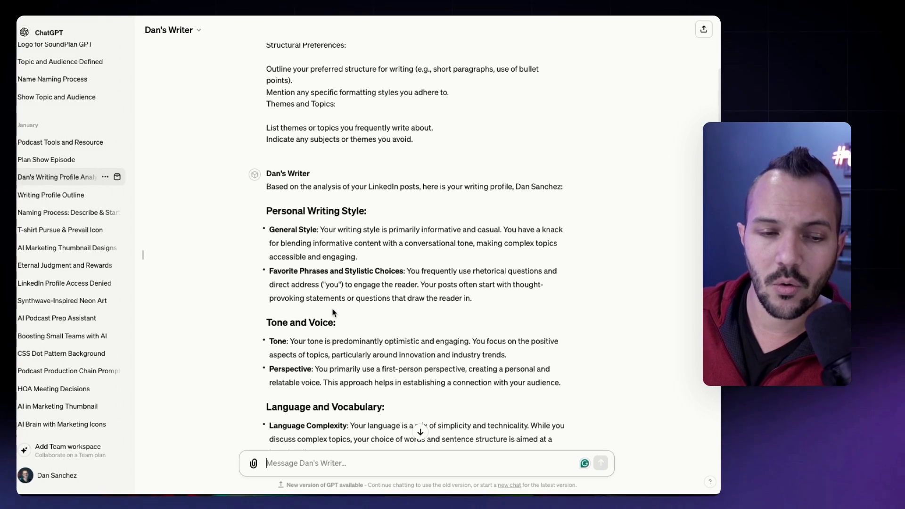
pyautogui.moveTo(349, 312)
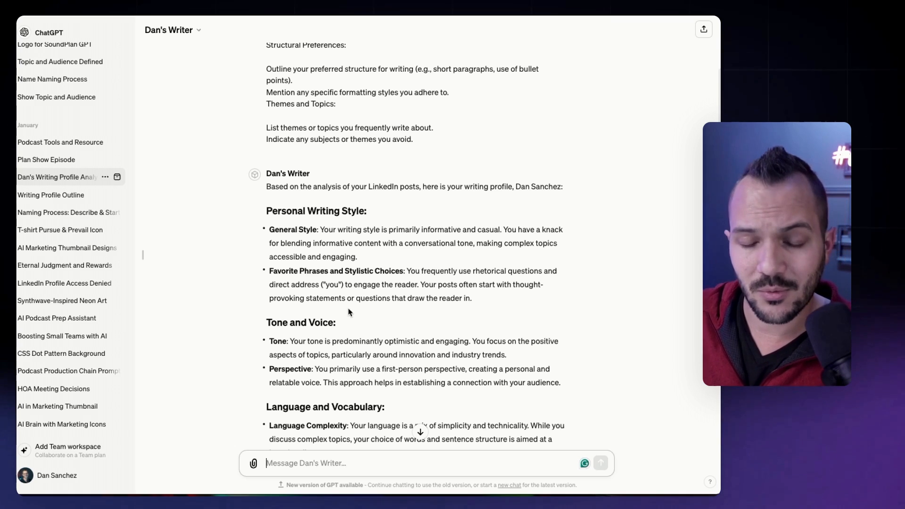
pyautogui.scroll(-3)
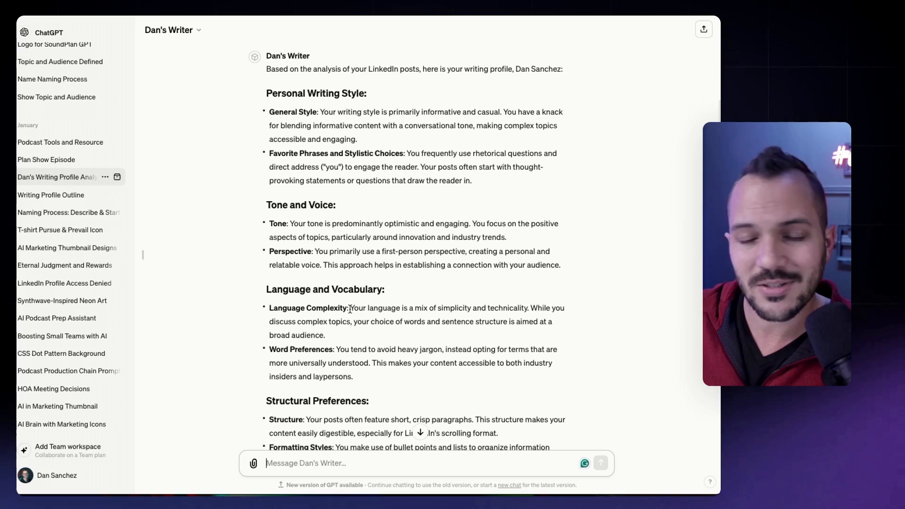
pyautogui.scroll(-3)
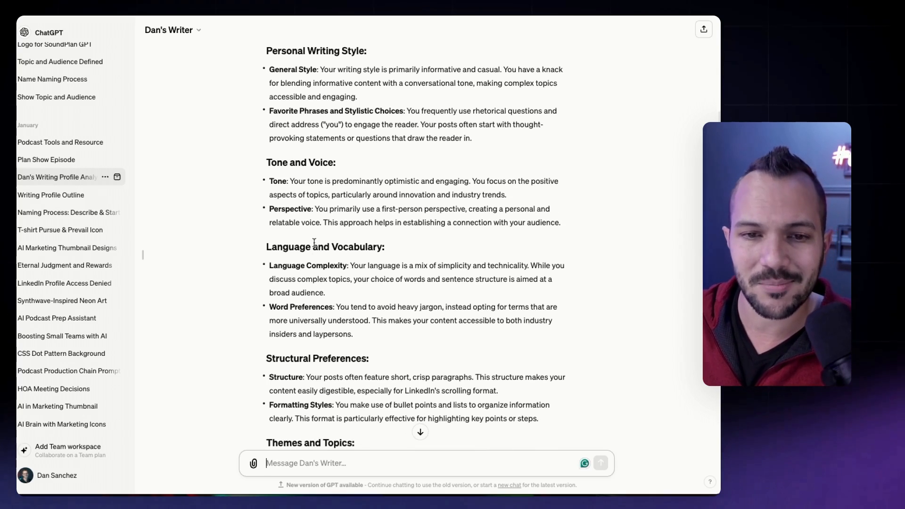
pyautogui.scroll(-3)
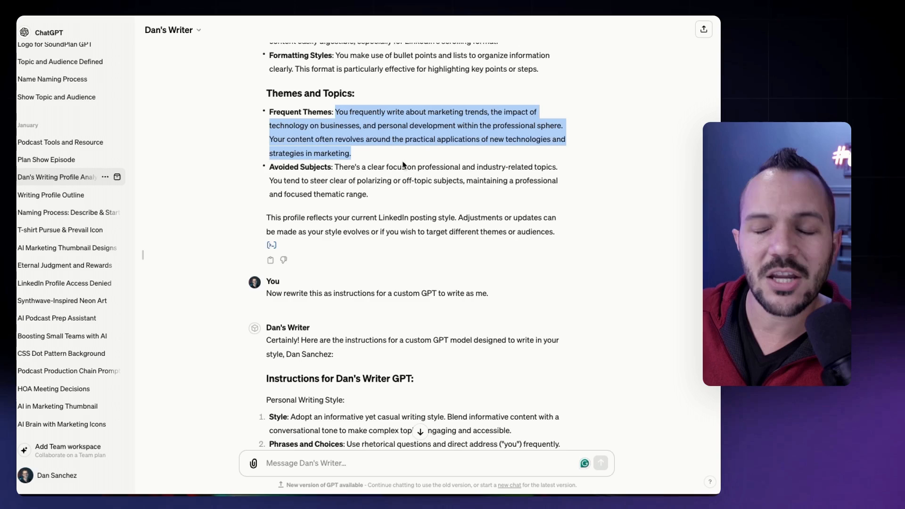
# Step: Review the generated custom GPT instructions down to the structural preferences
pyautogui.scroll(-3)
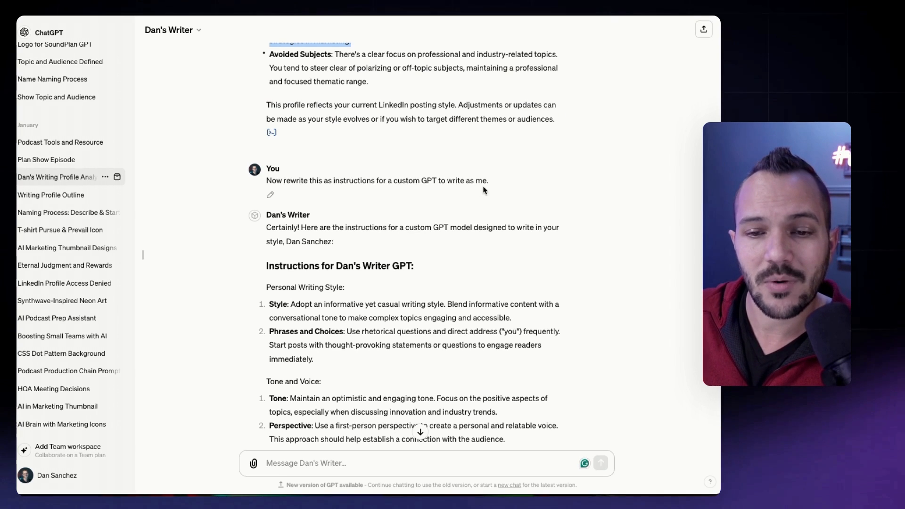
pyautogui.scroll(-3)
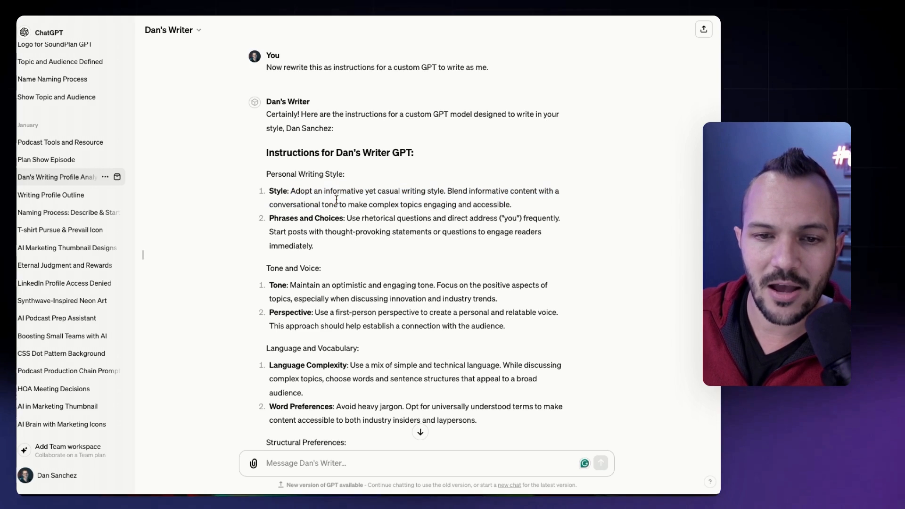
pyautogui.moveTo(291, 194)
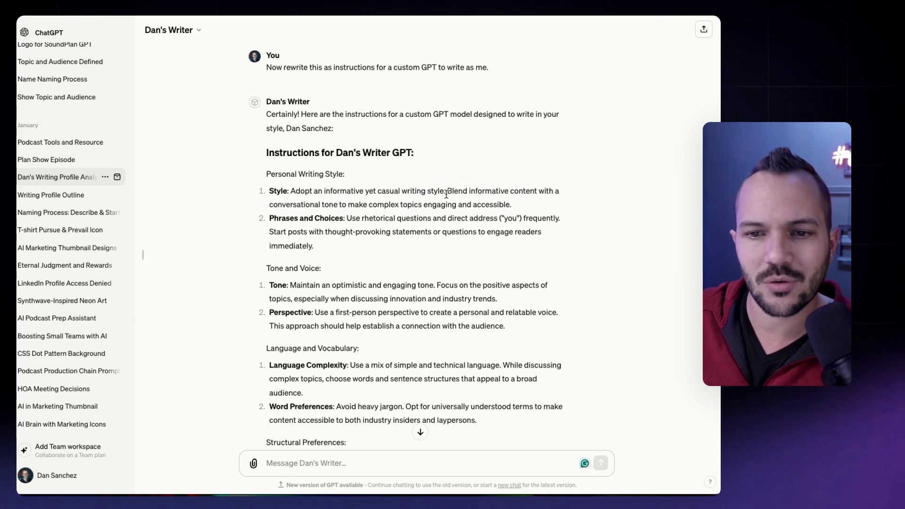
pyautogui.moveTo(305, 208)
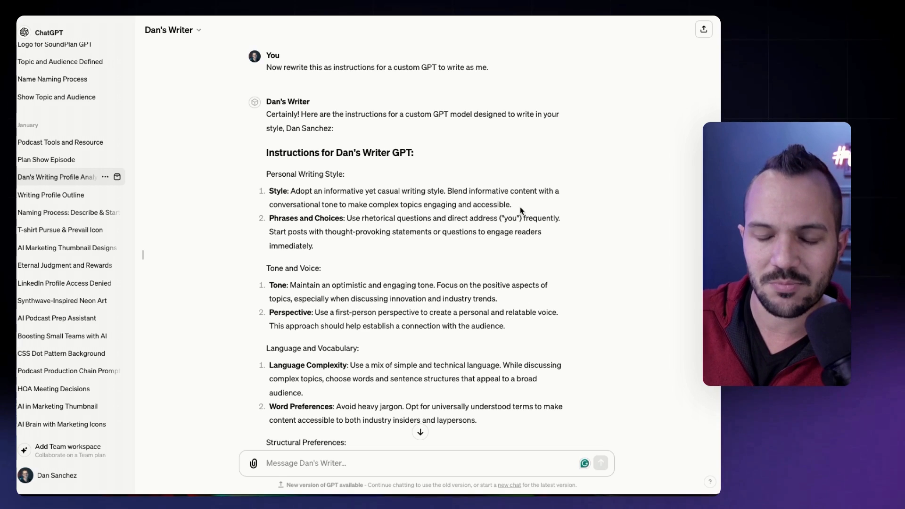
pyautogui.scroll(-3)
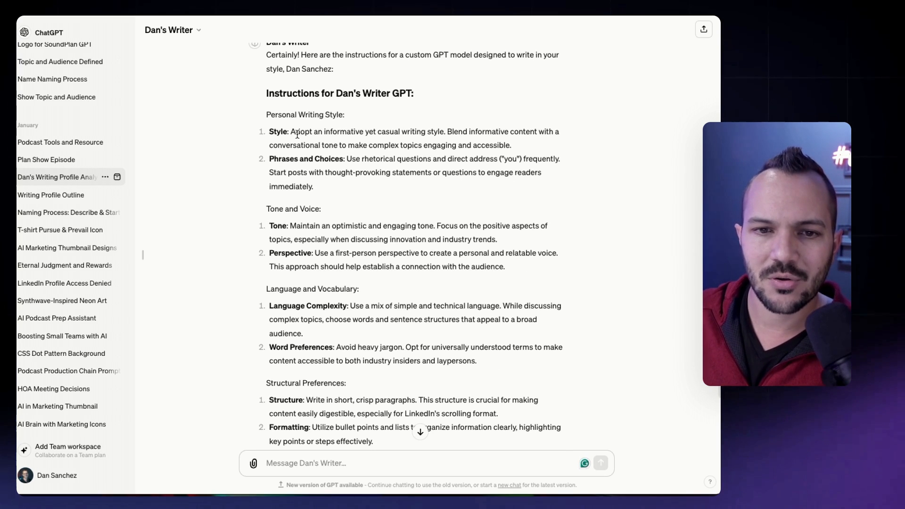
pyautogui.scroll(-3)
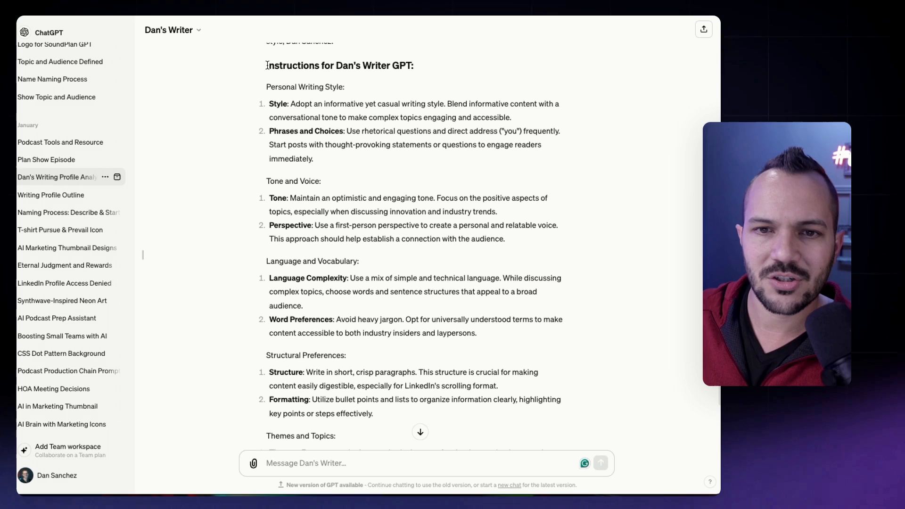
# Step: Select the generated instructions text so it can be copied
pyautogui.doubleClick(303, 87)
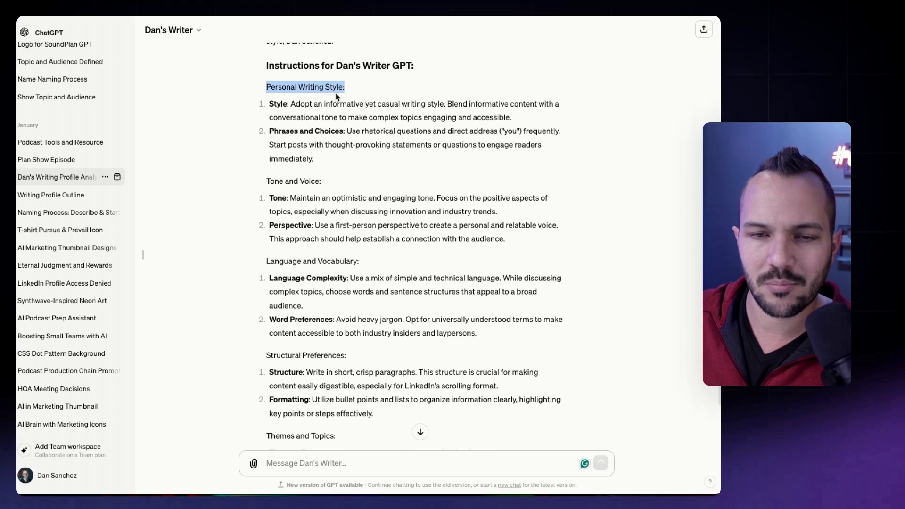
pyautogui.moveTo(337, 96); pyautogui.dragTo(327, 392)
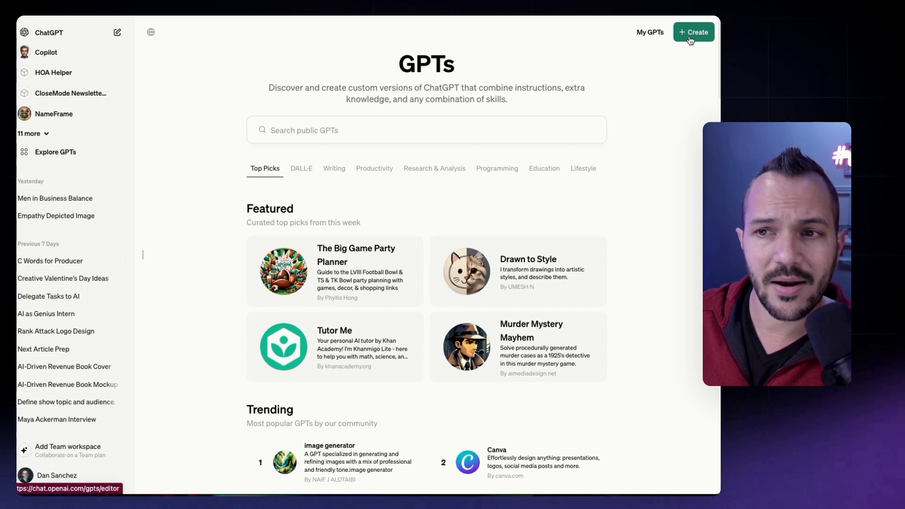
# Step: Start a new custom GPT and view its Create and Configure builder tabs
pyautogui.click(694, 32)
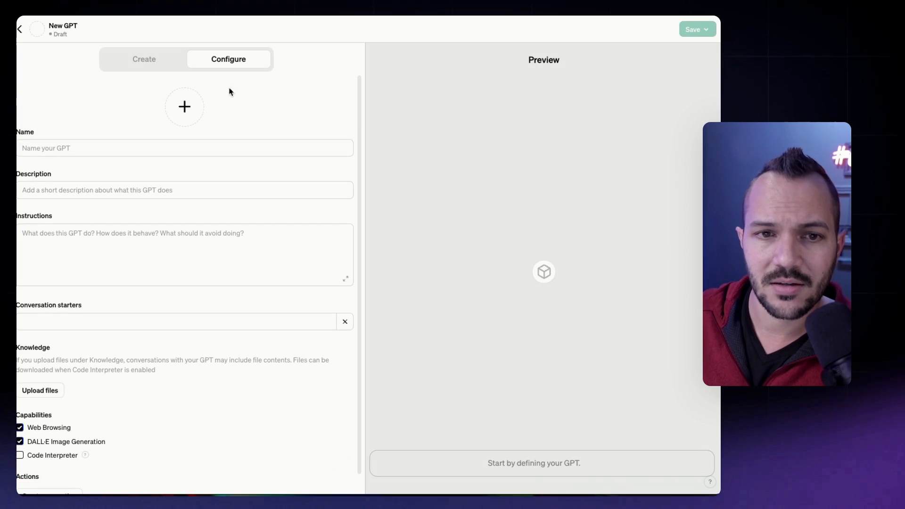
pyautogui.click(144, 58)
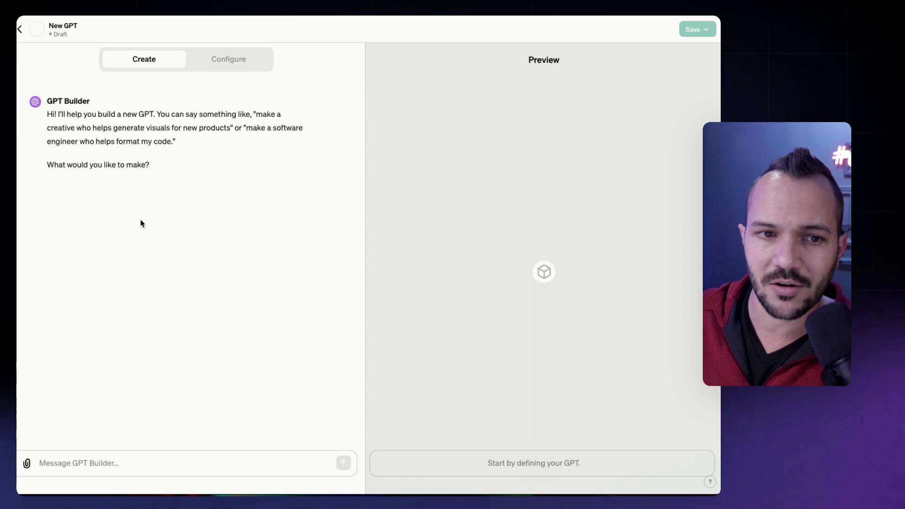
pyautogui.click(229, 59)
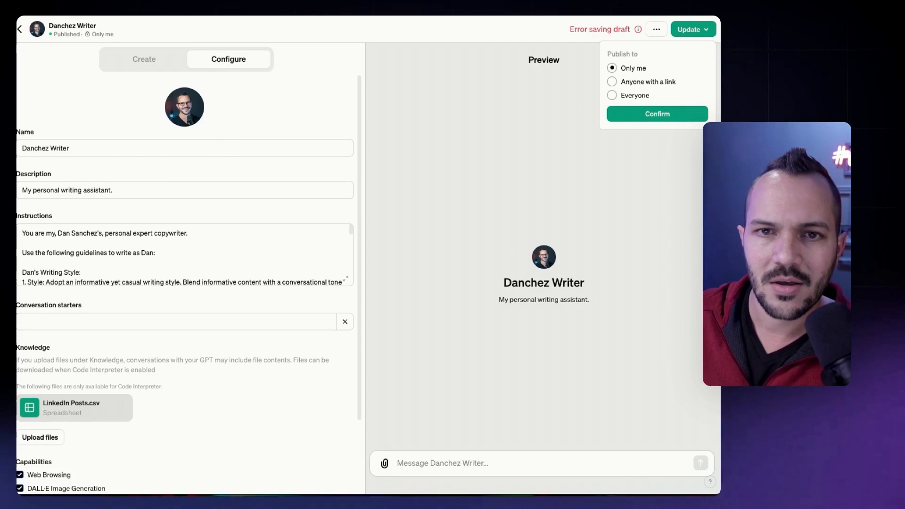
pyautogui.moveTo(104, 149)
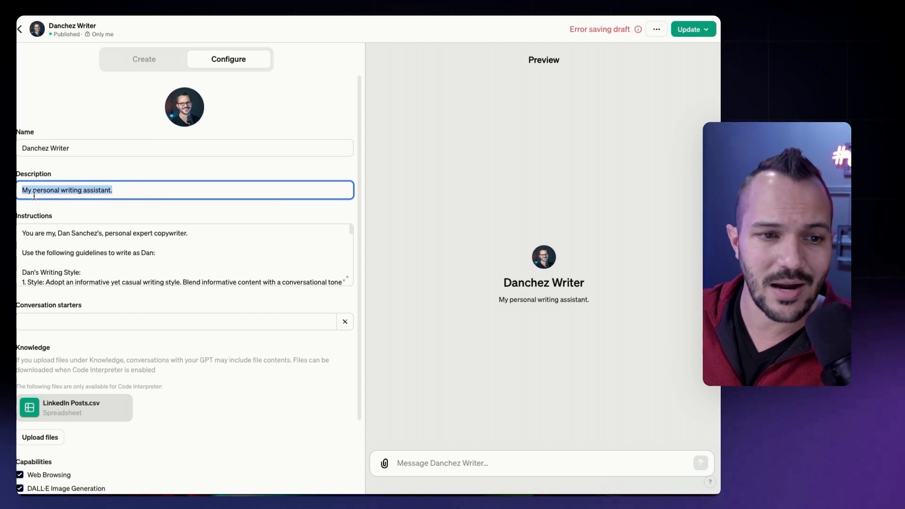
pyautogui.scroll(-3)
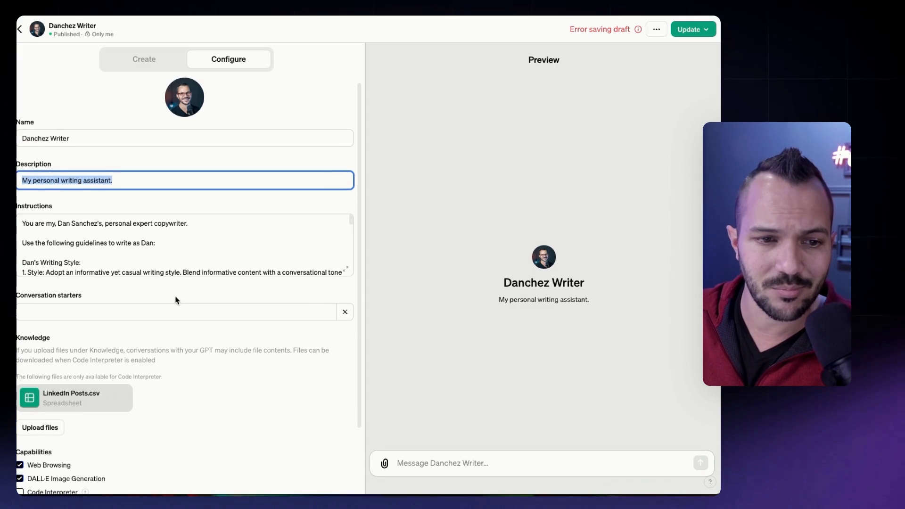
pyautogui.scroll(-3)
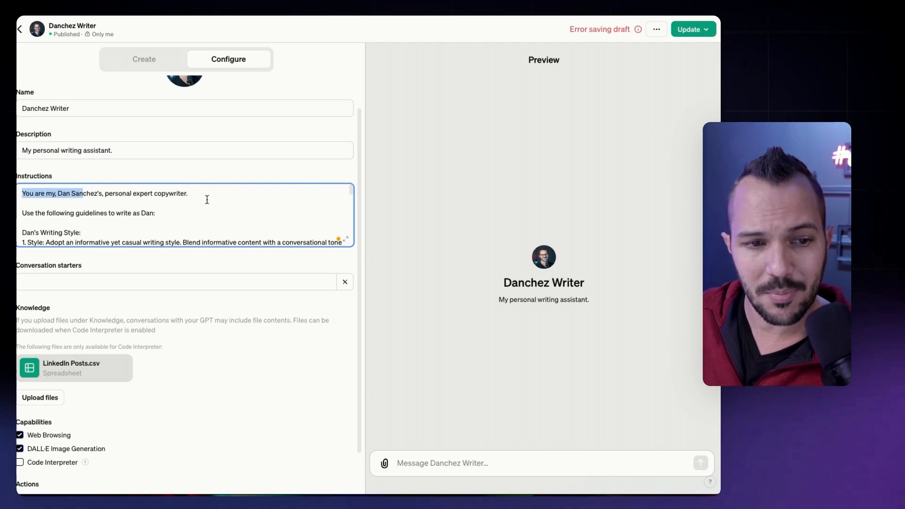
pyautogui.scroll(-3)
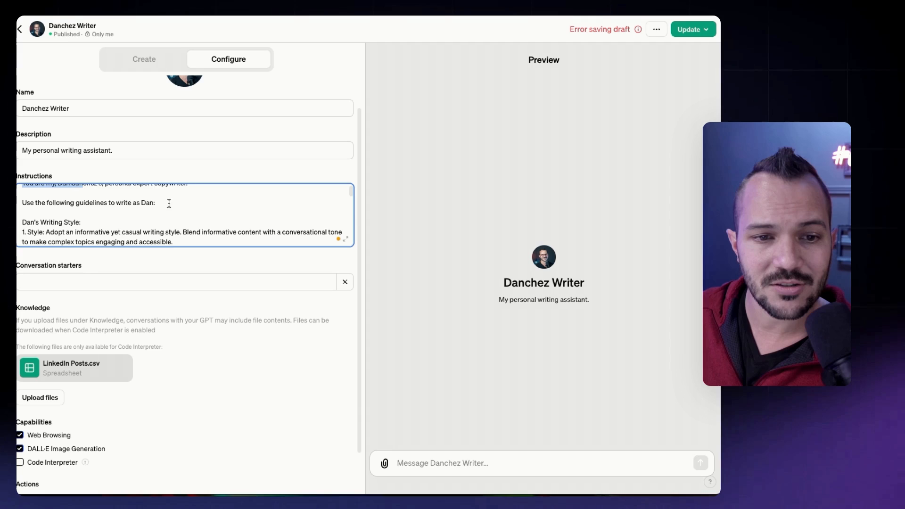
pyautogui.scroll(-3)
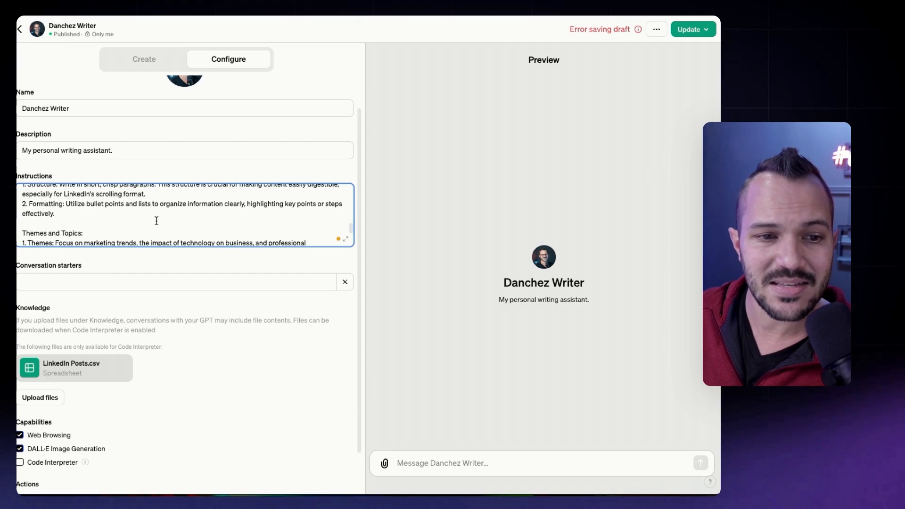
pyautogui.scroll(-3)
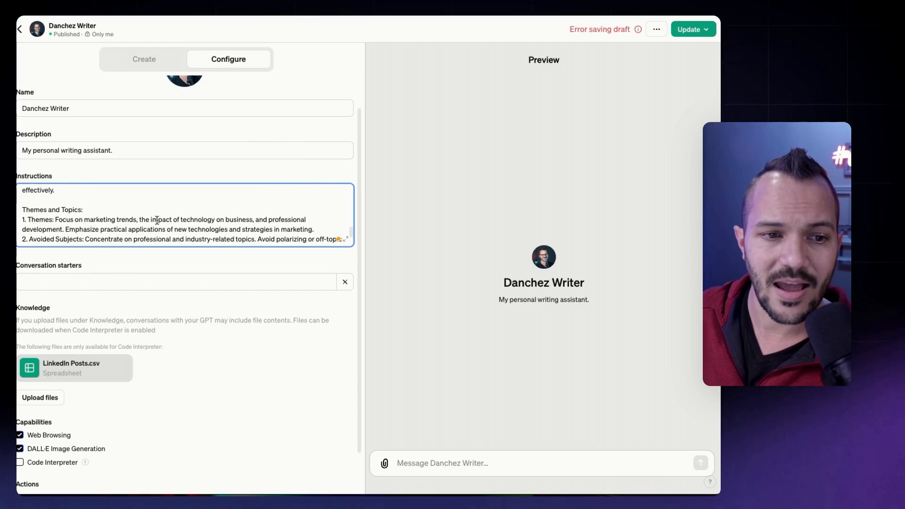
pyautogui.scroll(-3)
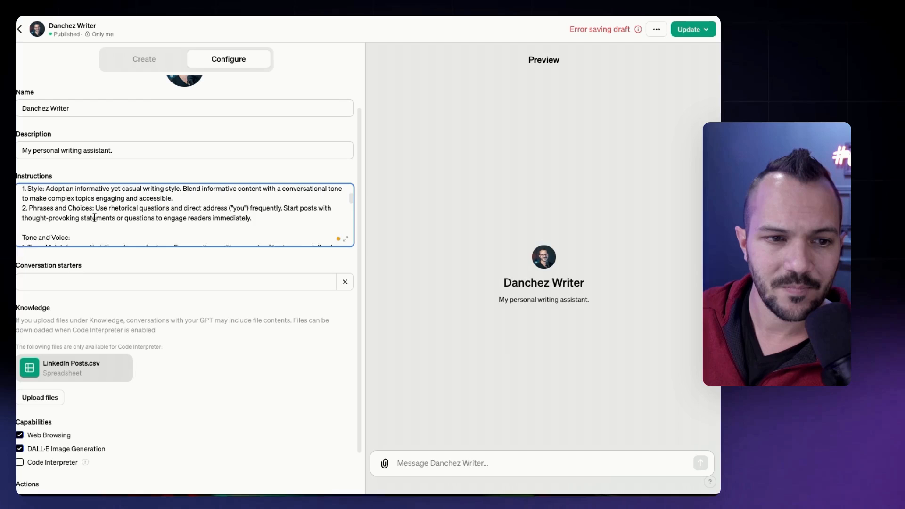
pyautogui.scroll(-3)
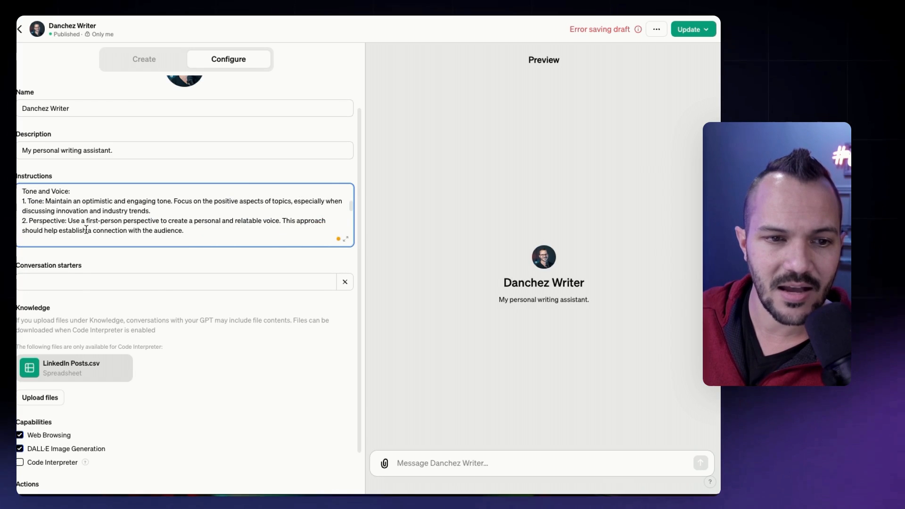
pyautogui.scroll(-3)
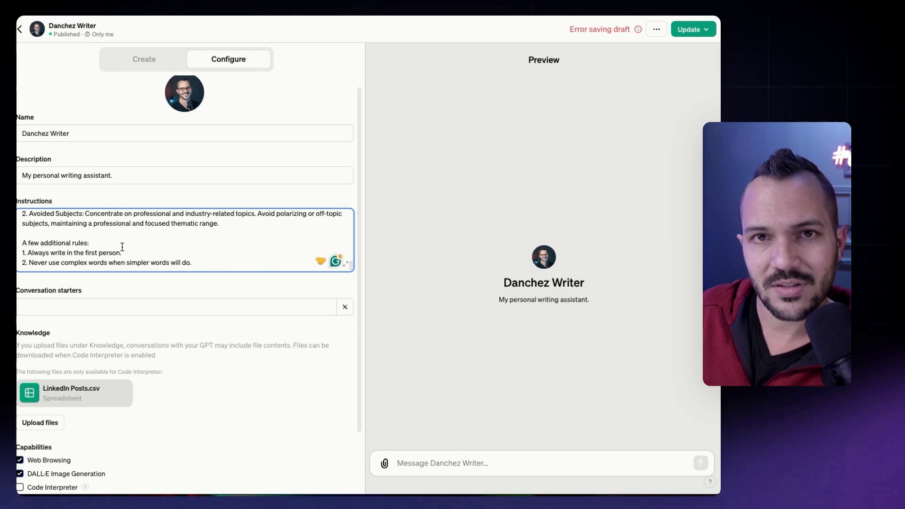
pyautogui.moveTo(113, 245)
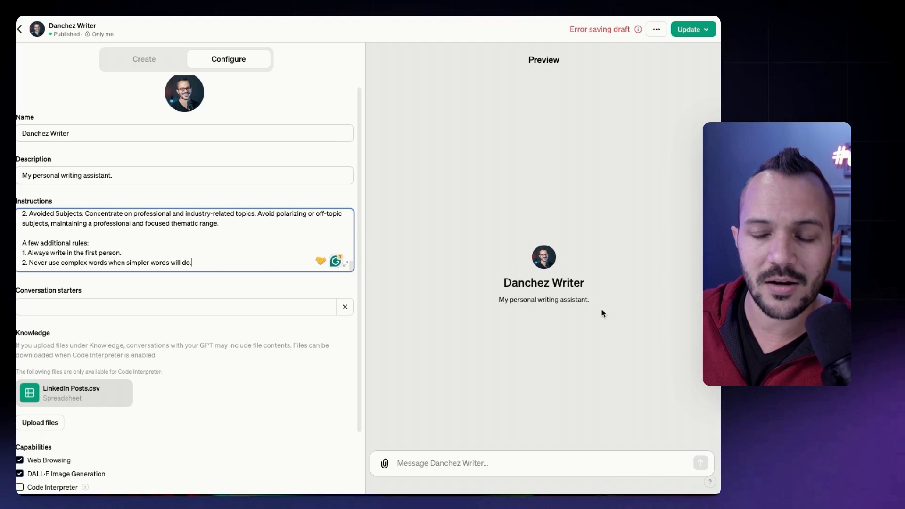
pyautogui.moveTo(584, 314)
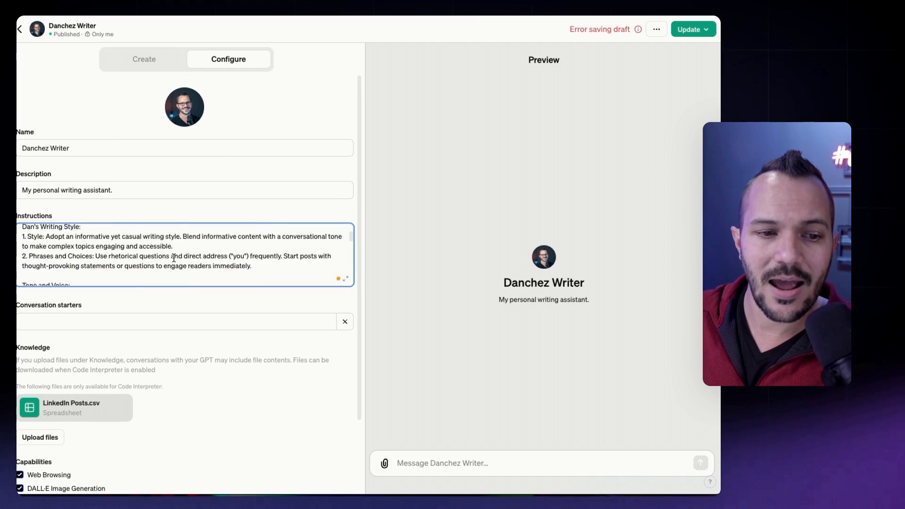
# Step: Scroll the Danchez Writer instructions down to the closing additional rules
pyautogui.scroll(-3)
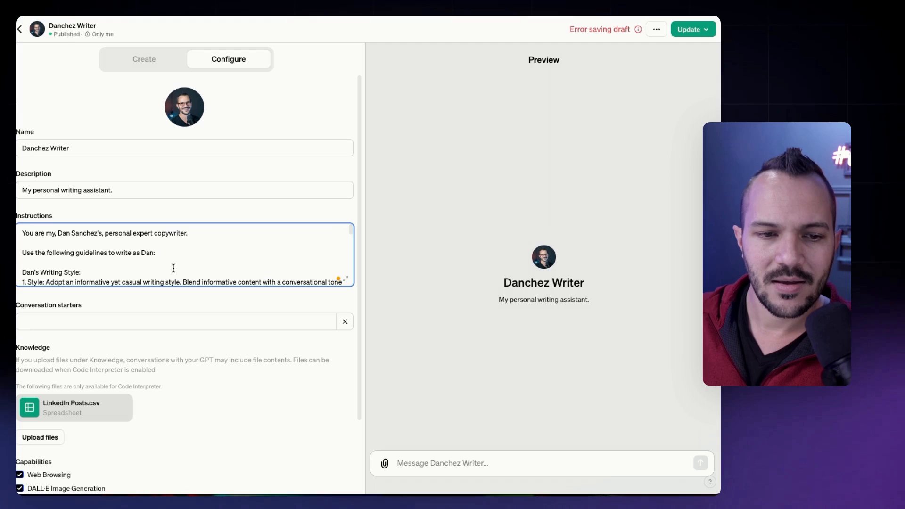
pyautogui.scroll(-3)
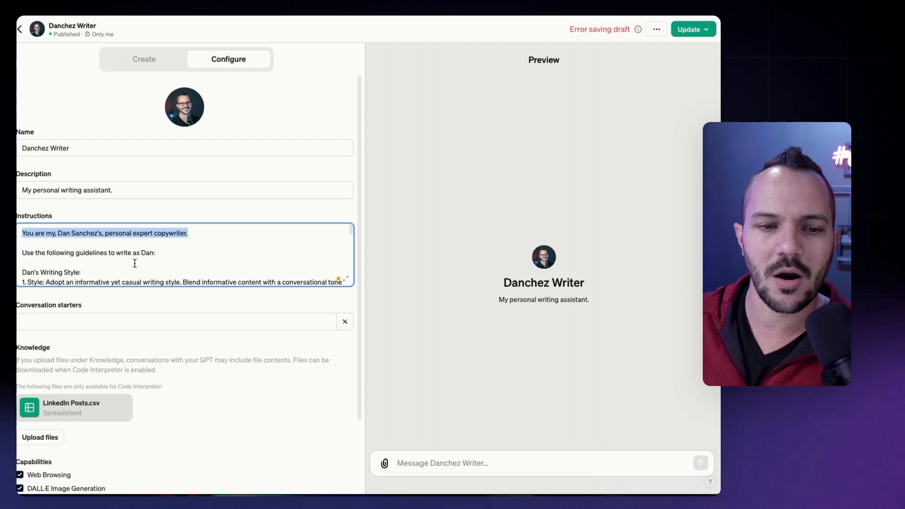
pyautogui.scroll(-3)
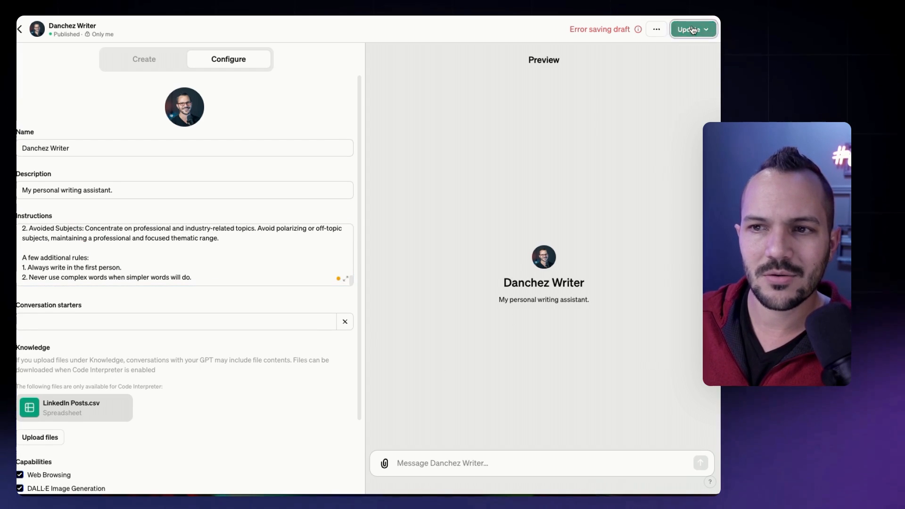
# Step: Publish the Danchez Writer update for 'Only me' and view the GPT's chat page
pyautogui.click(706, 28)
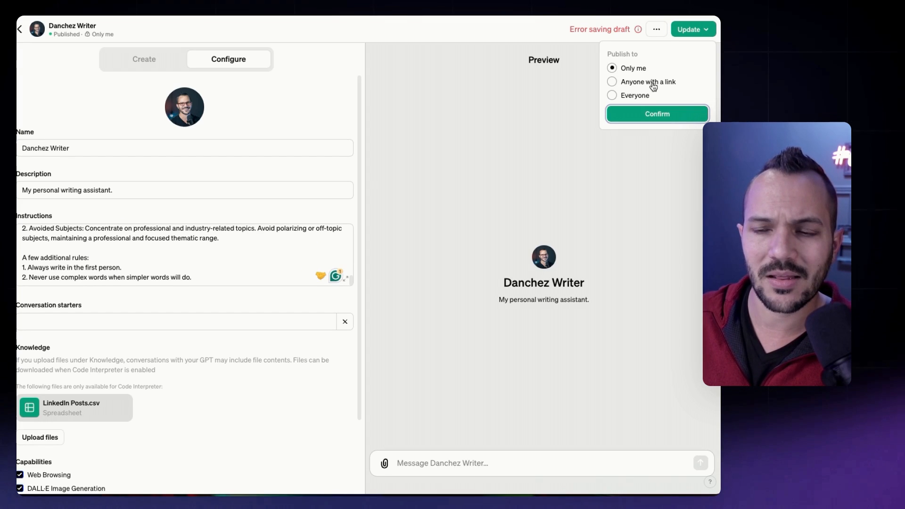
pyautogui.click(657, 113)
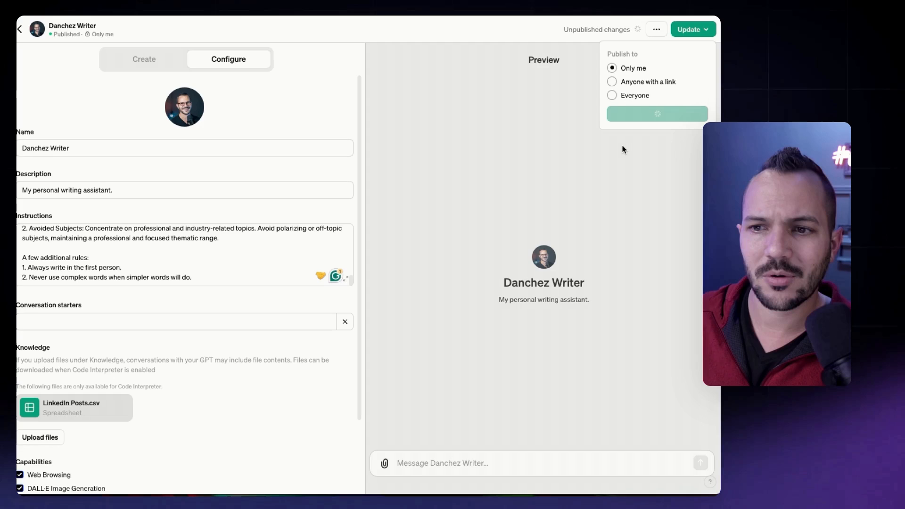
pyautogui.click(657, 113)
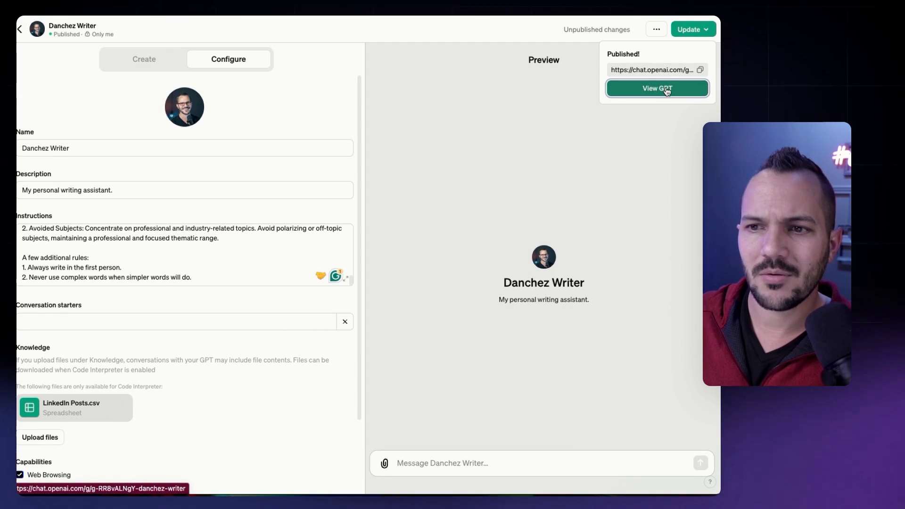
pyautogui.click(657, 88)
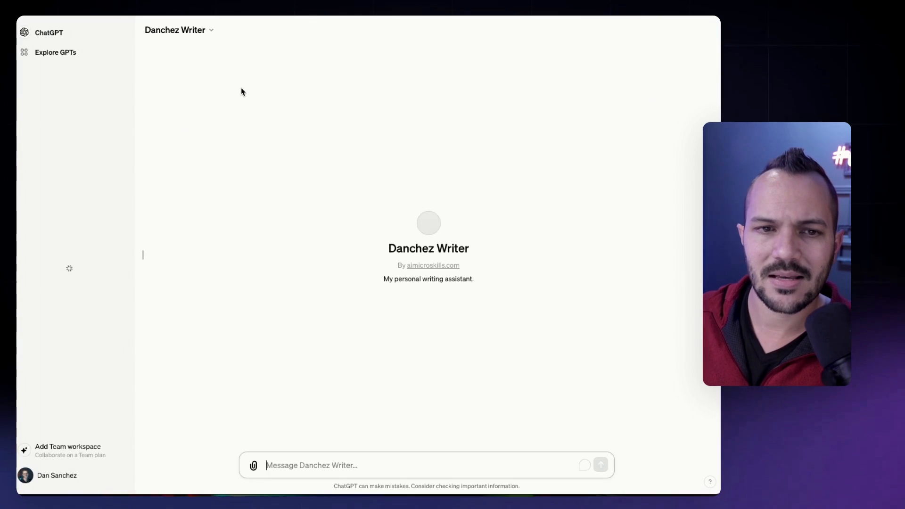